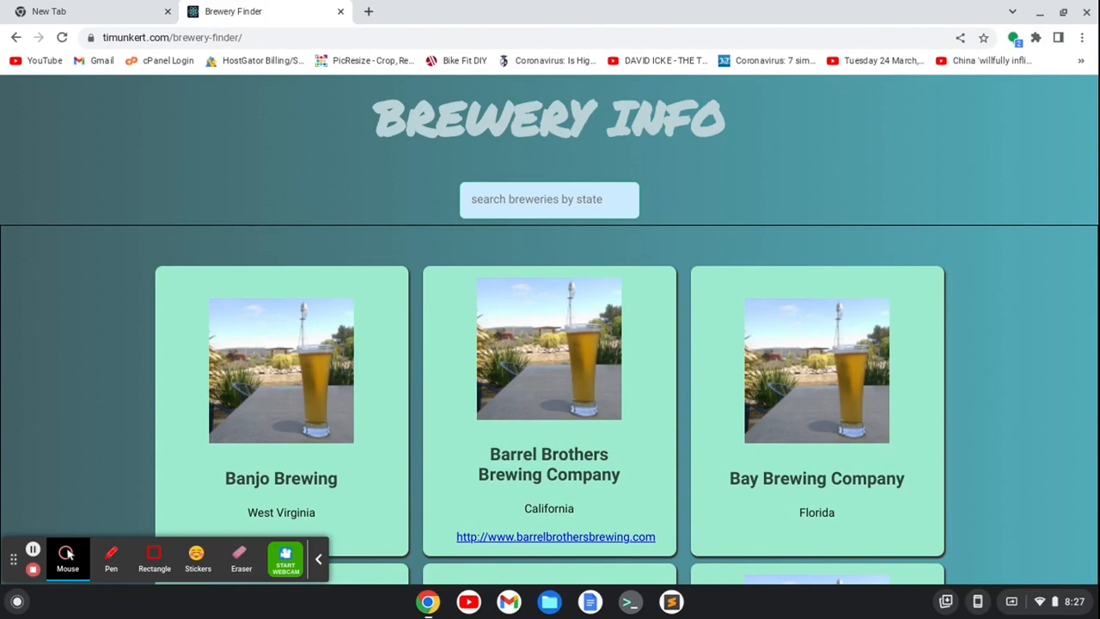
mouse_move(310, 143)
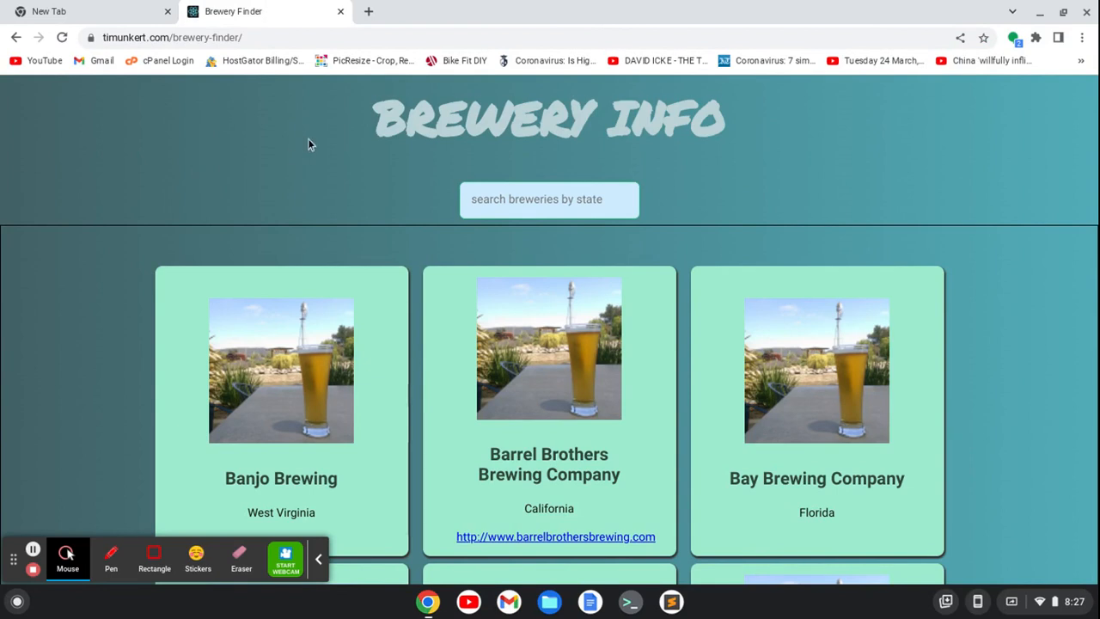
Browse the example brewery finder, filtering breweries by state (Colo, alif) then clearing the search
scroll("down", 3)
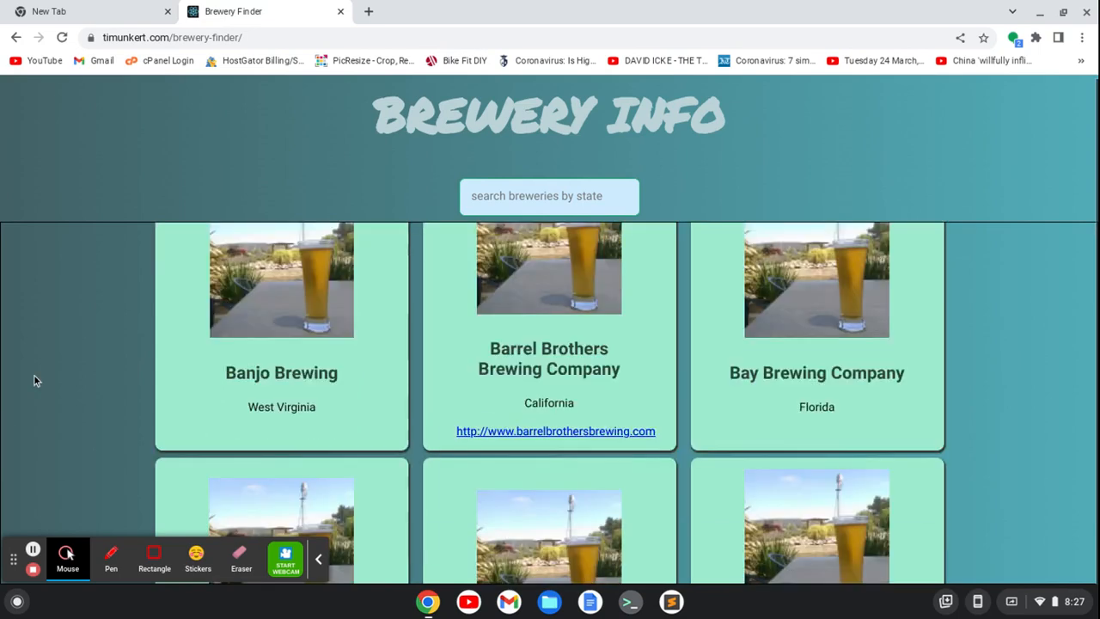
scroll("down", 3)
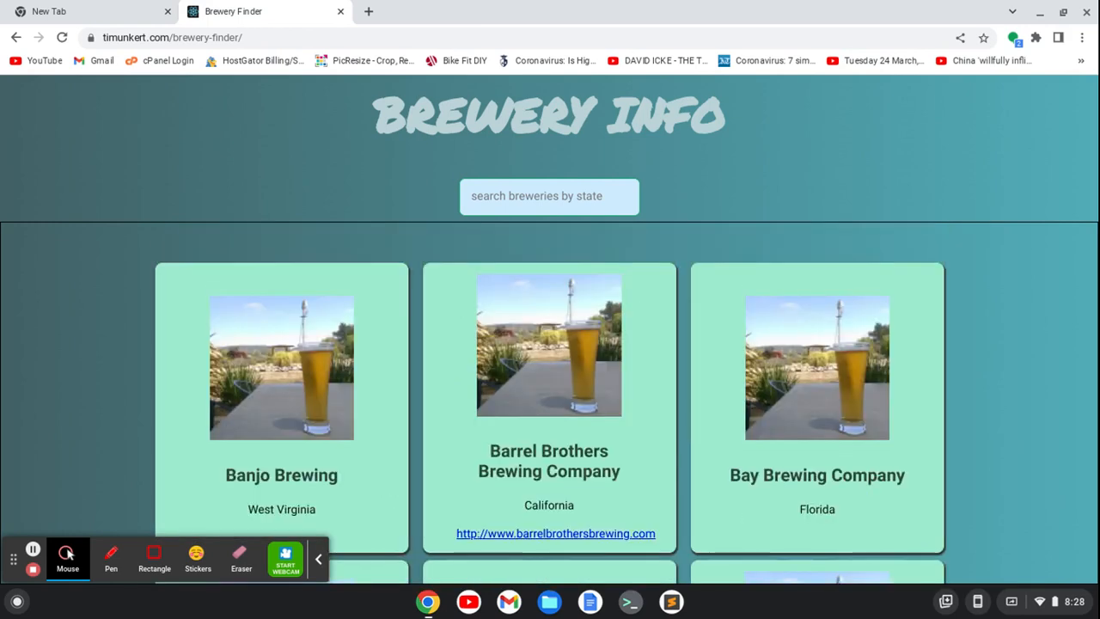
left_click(549, 198)
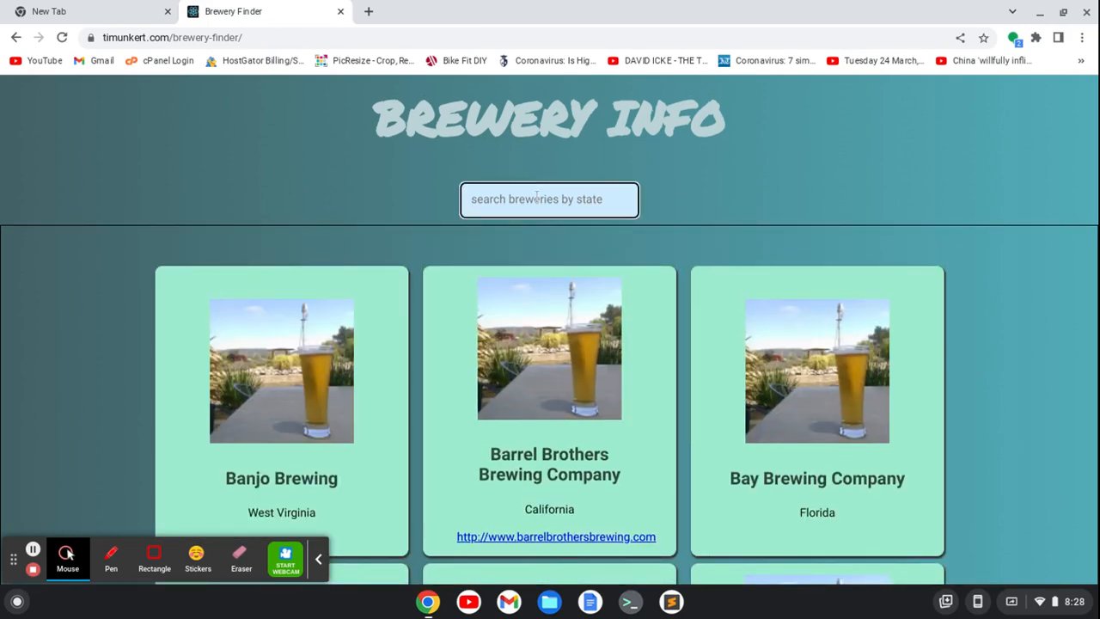
type("Colo")
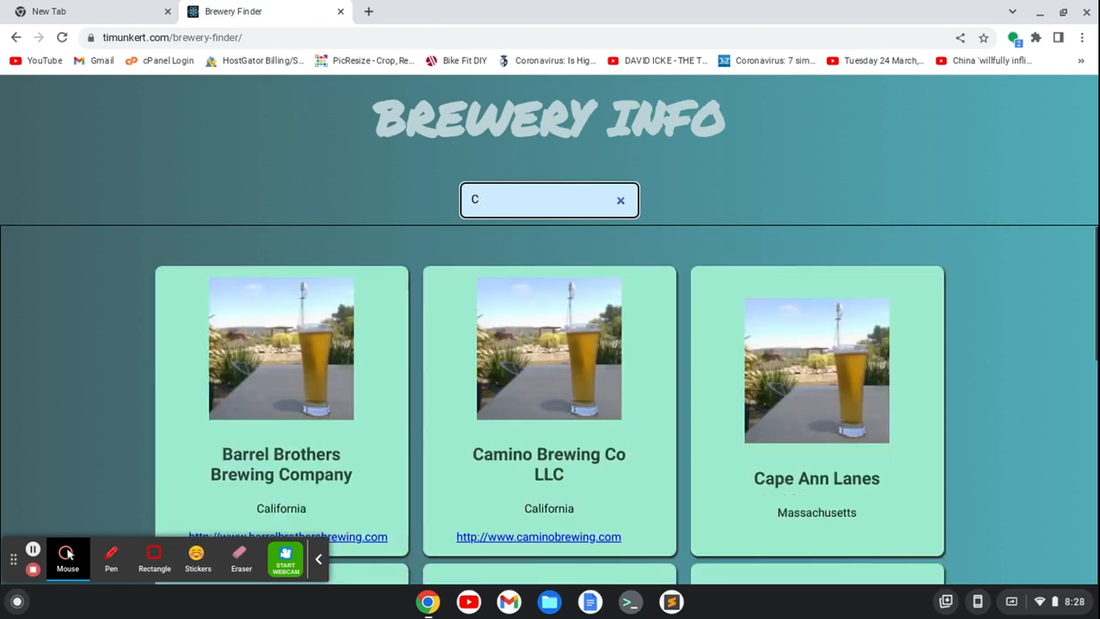
type("alif")
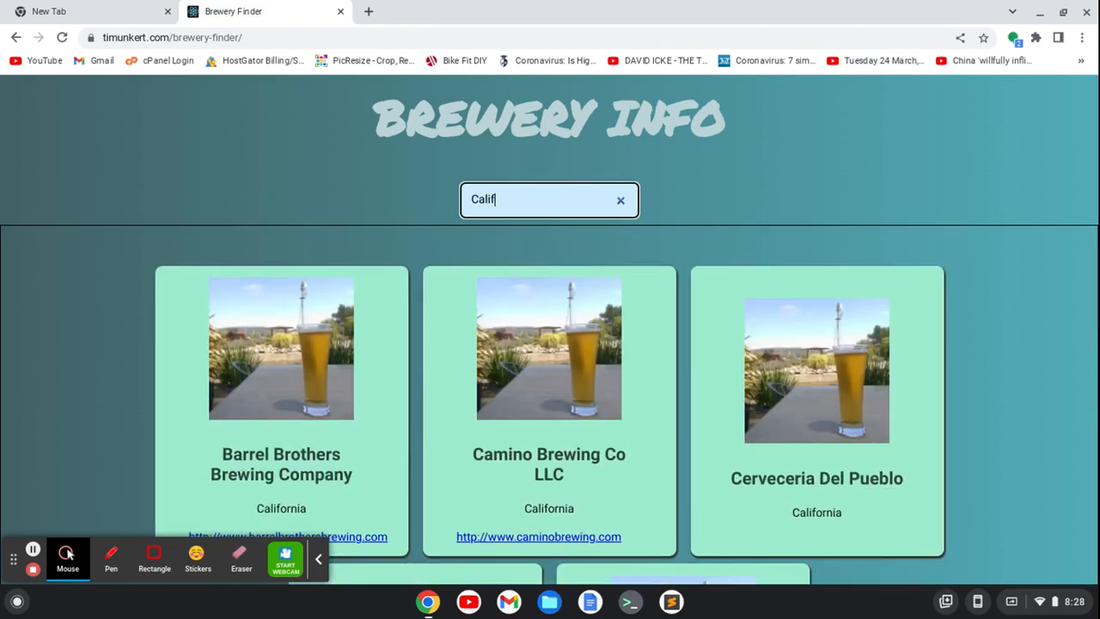
scroll("down", 3)
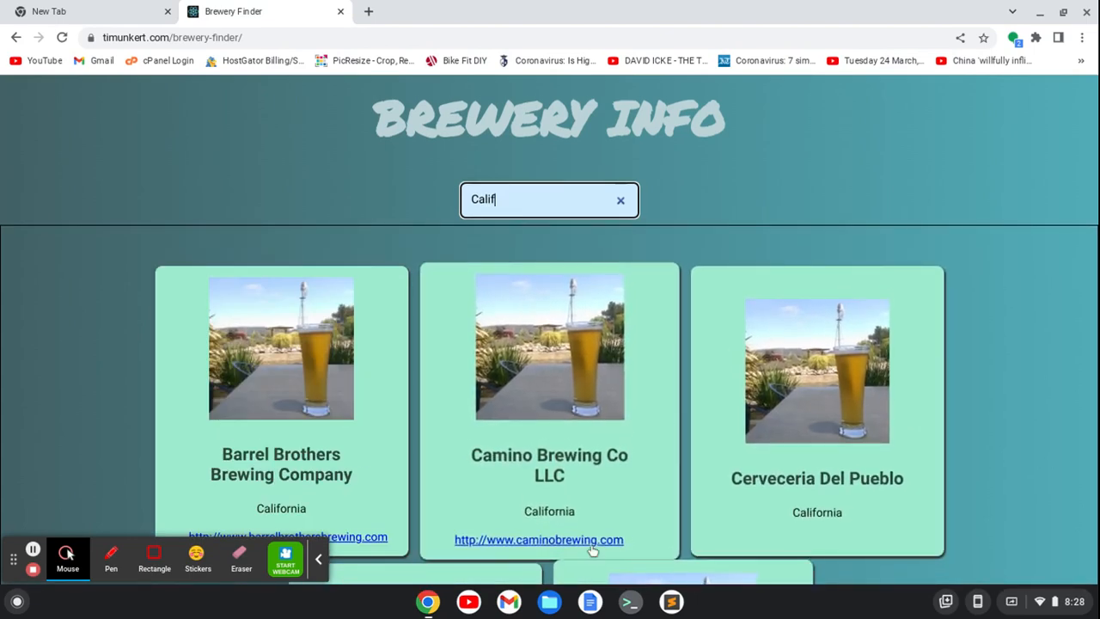
left_click(539, 540)
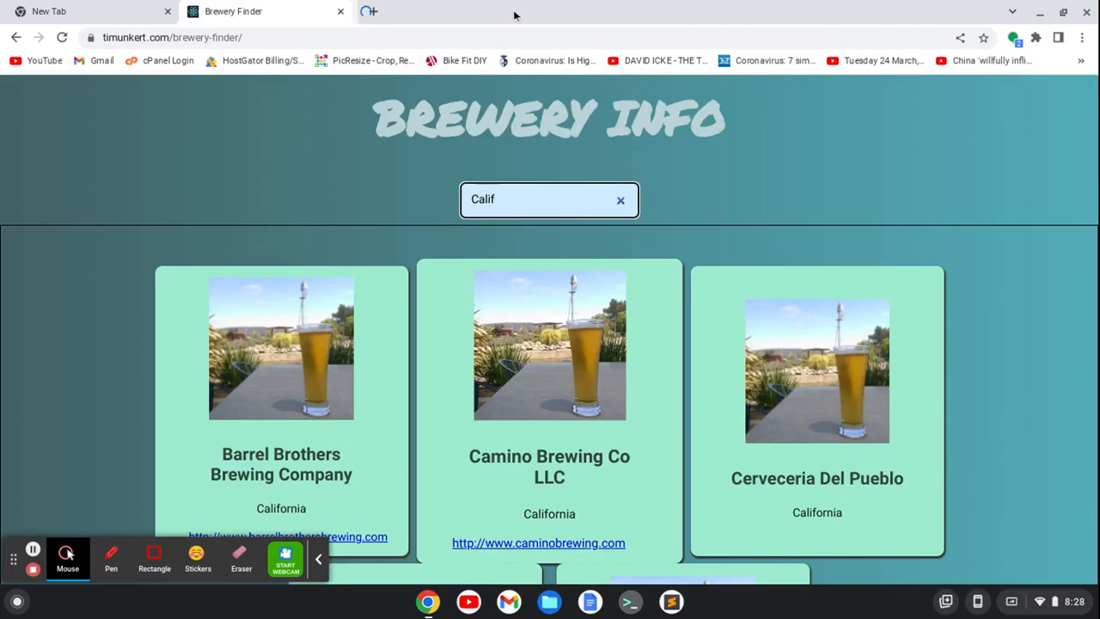
left_click(620, 199)
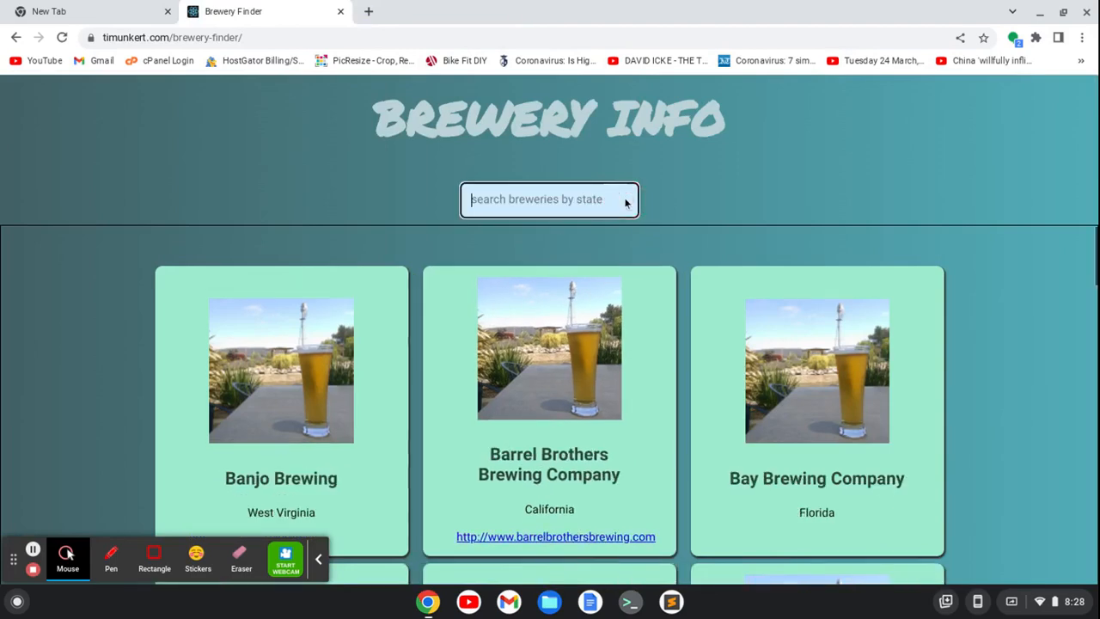
scroll("down", 3)
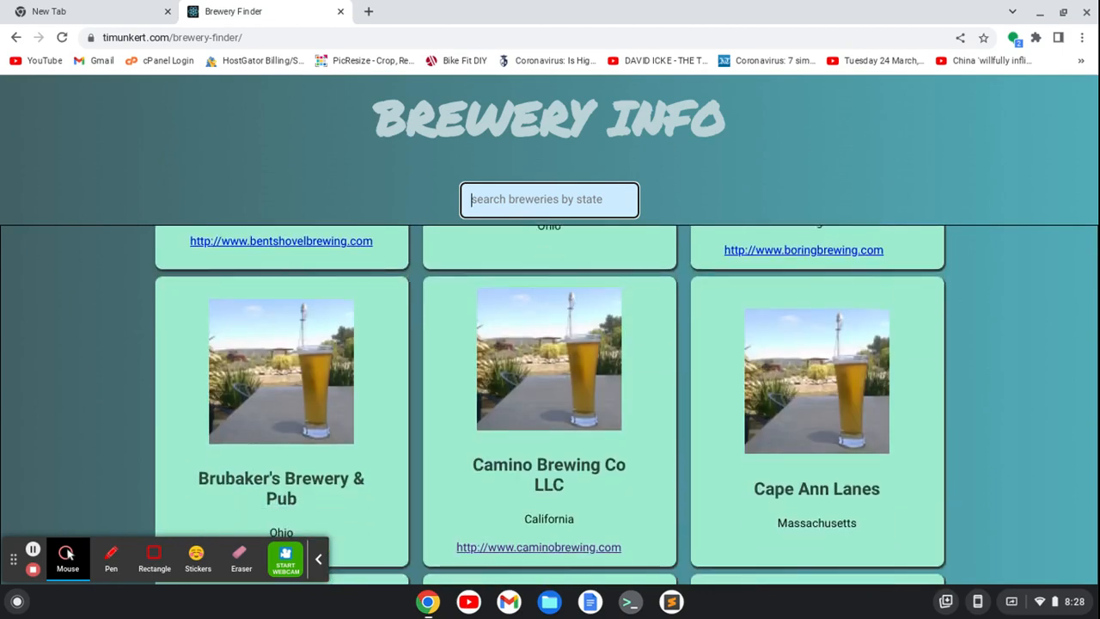
scroll("down", 3)
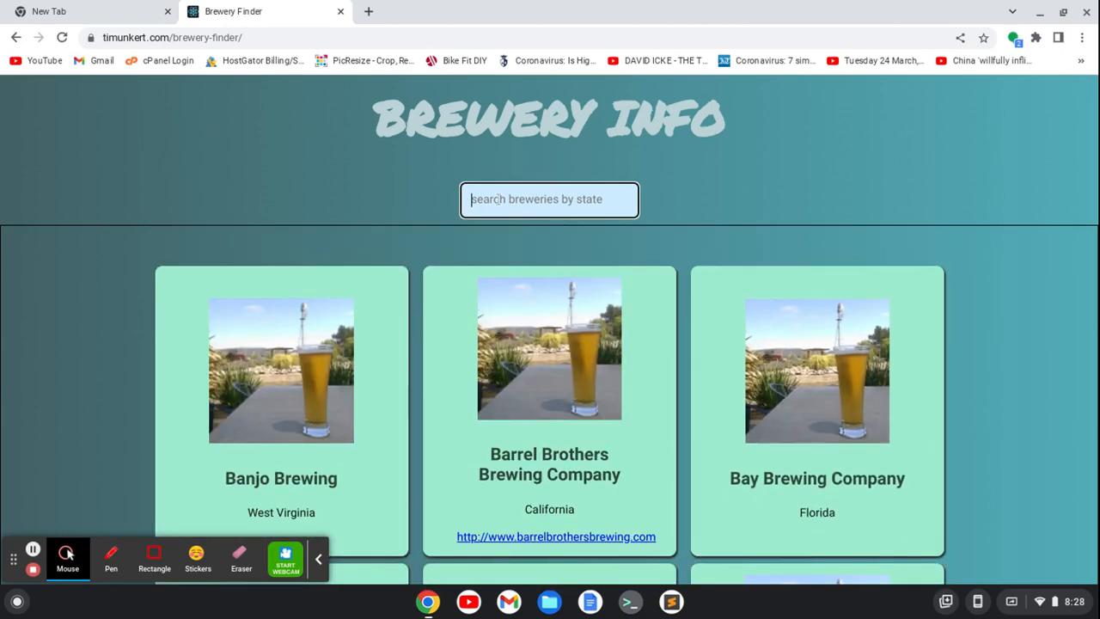
mouse_move(1001, 406)
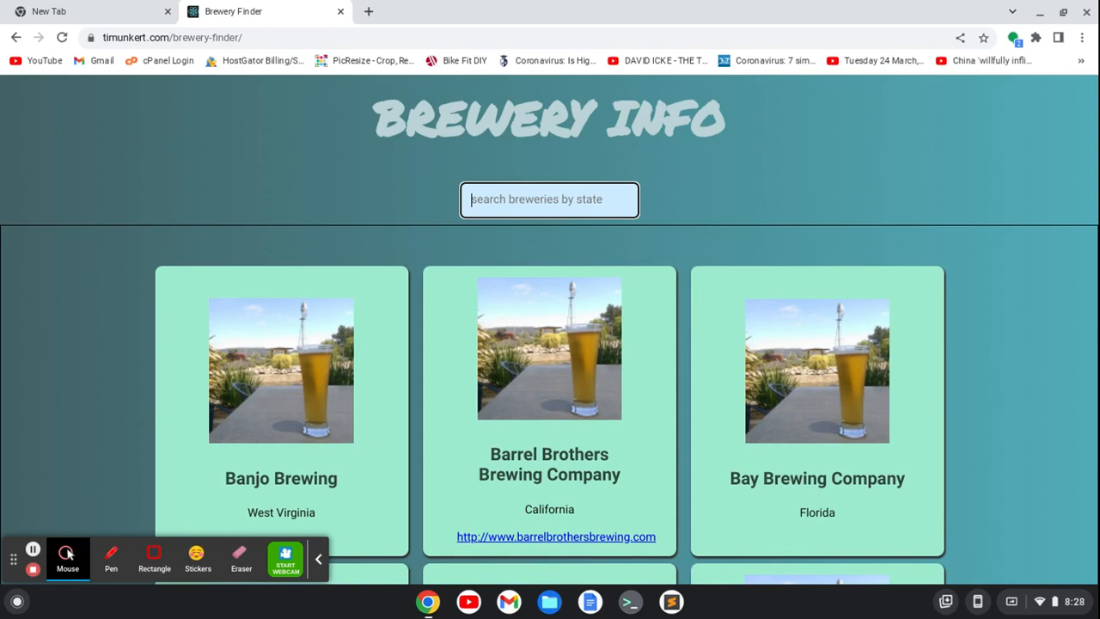
mouse_move(644, 612)
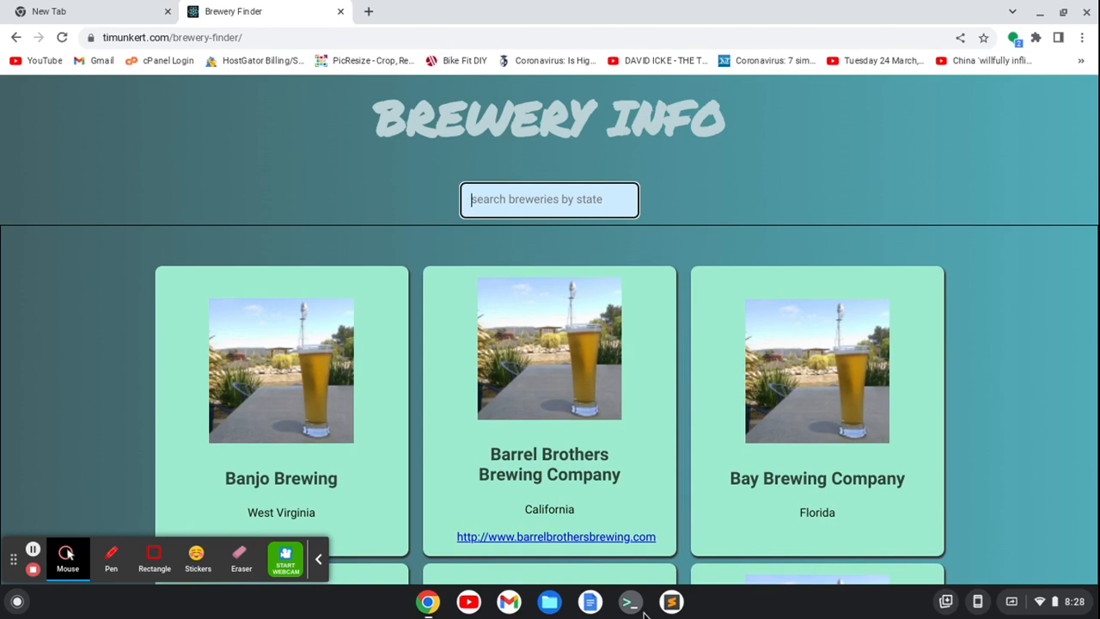
Run curl -sL deb.nodesource.com/setup_16.x | sudo -E bash - to add the Node.js 16.x source
left_click(629, 601)
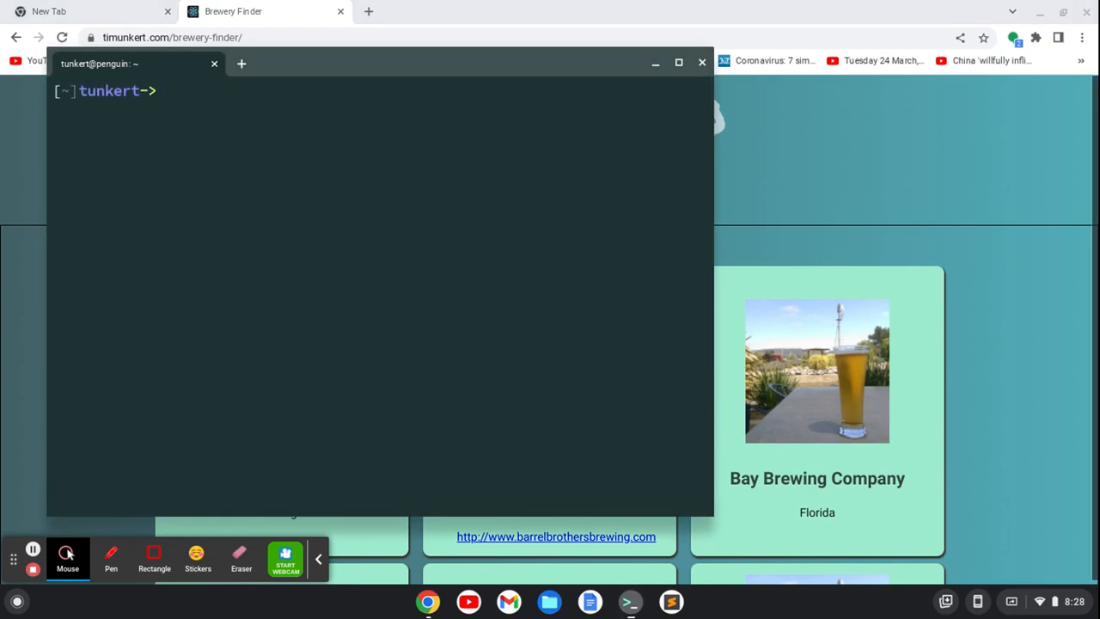
type("curl")
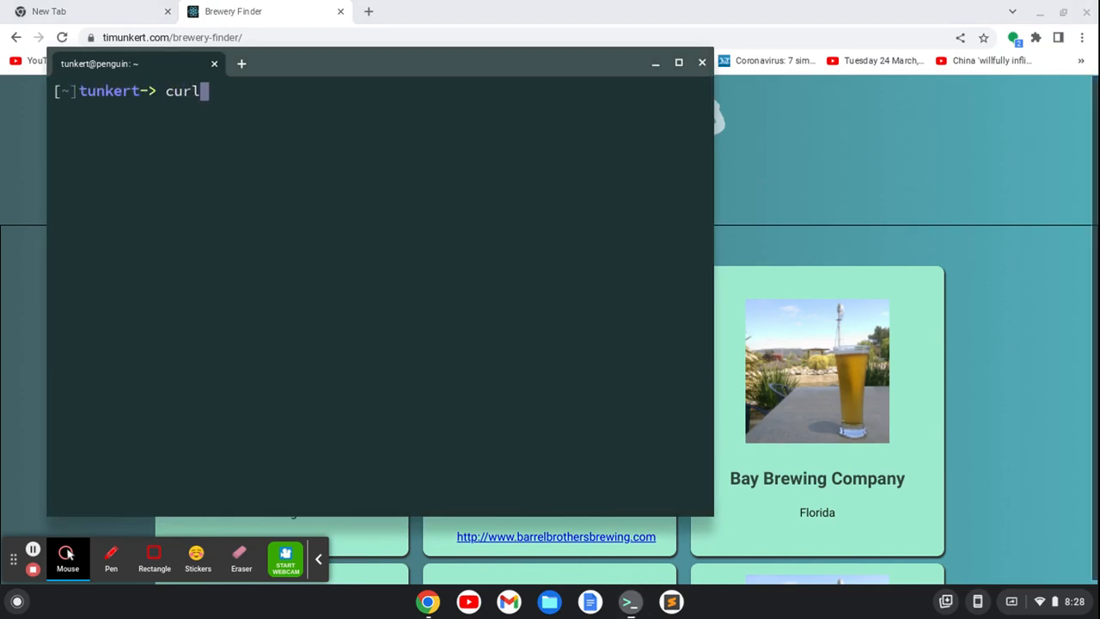
type("-s")
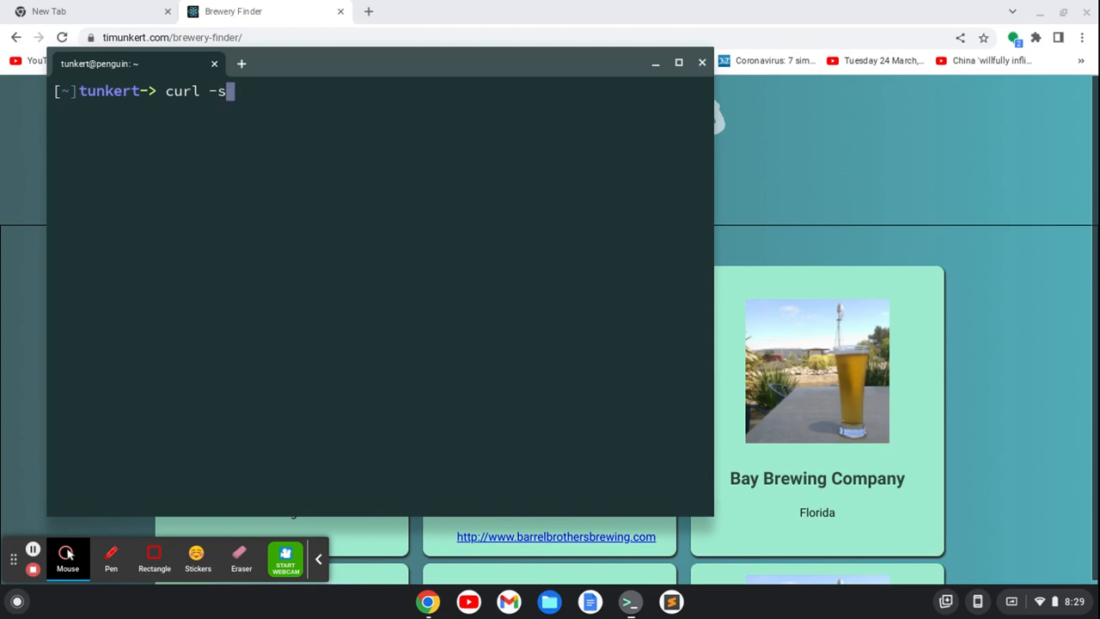
type("L")
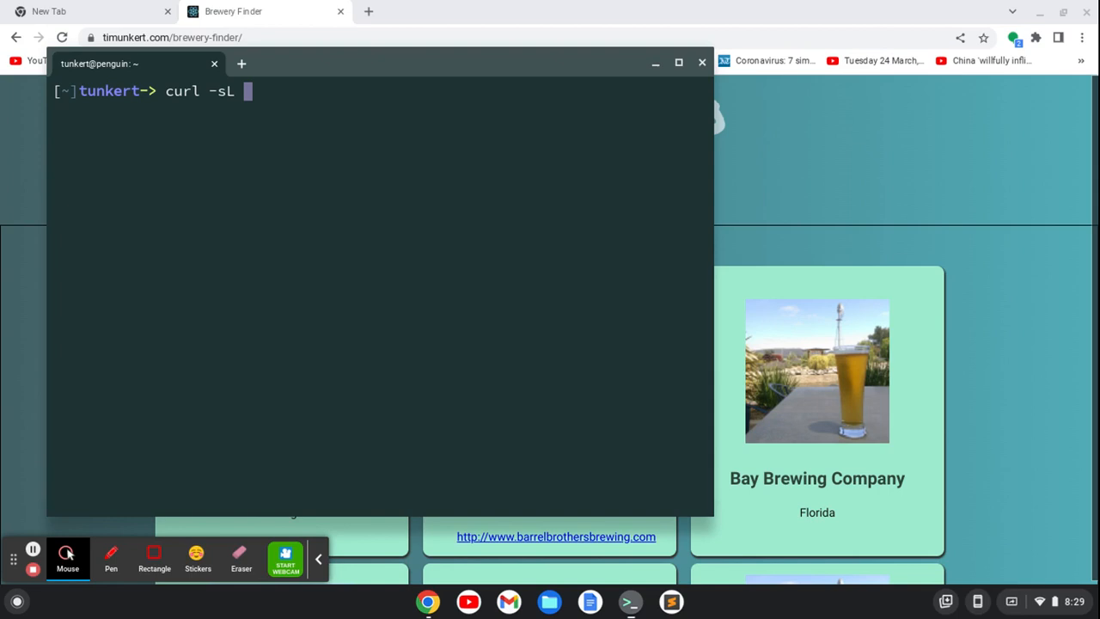
type("de")
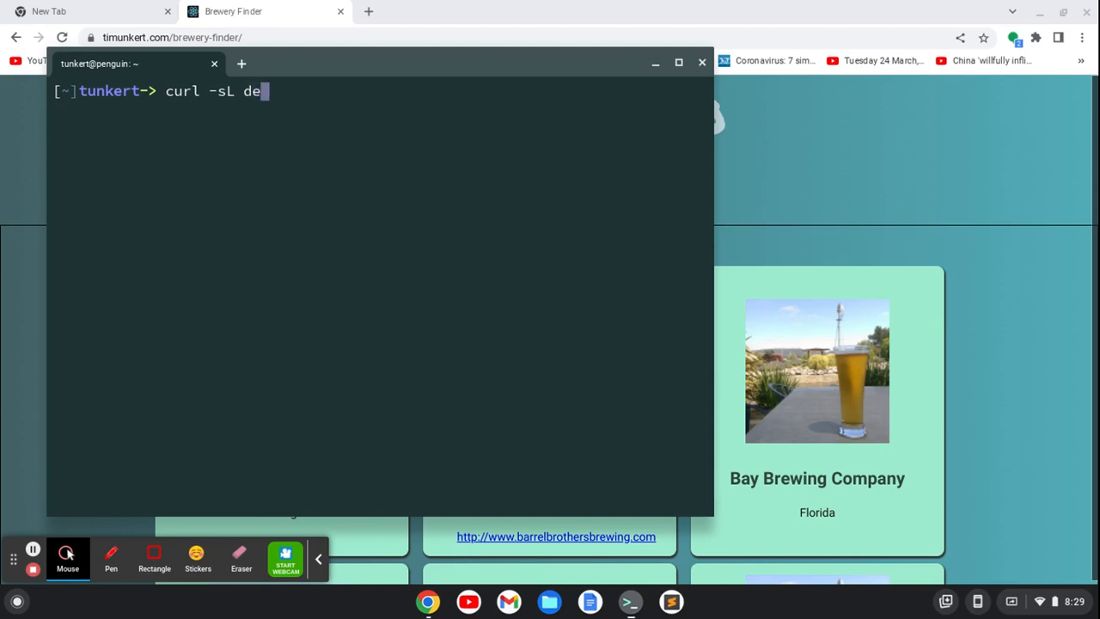
type("b.node")
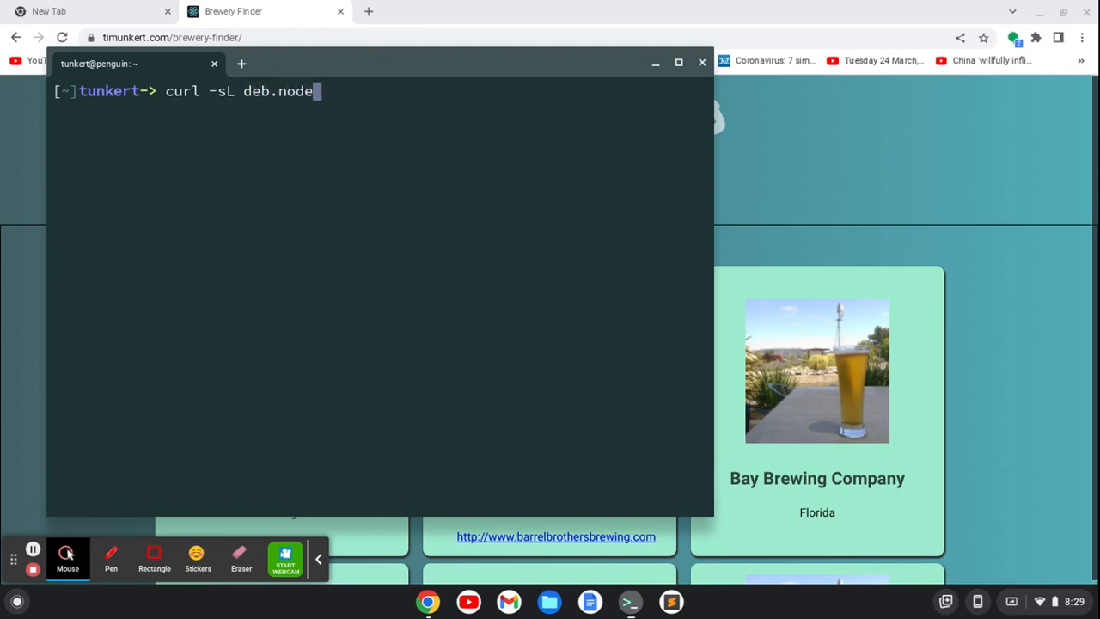
type("source.com")
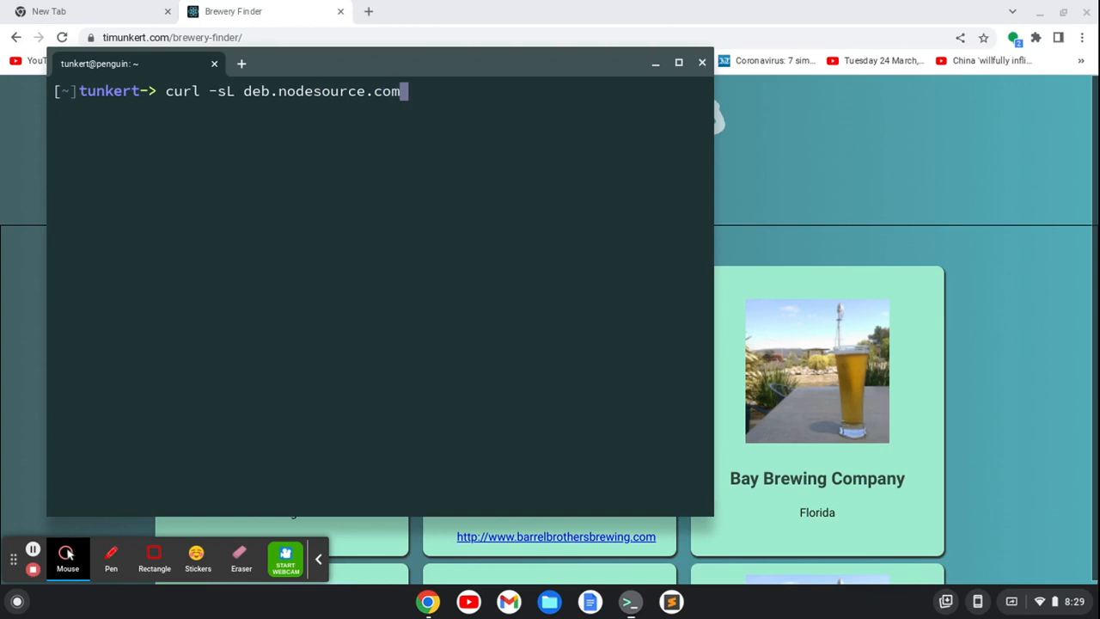
type("/setup_")
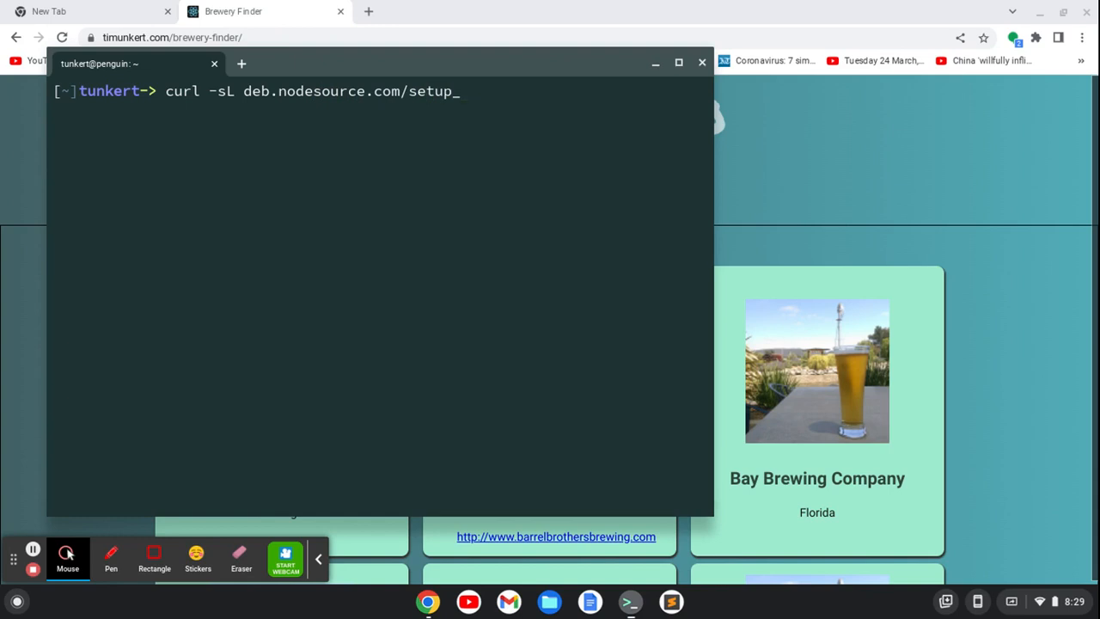
type("16.x")
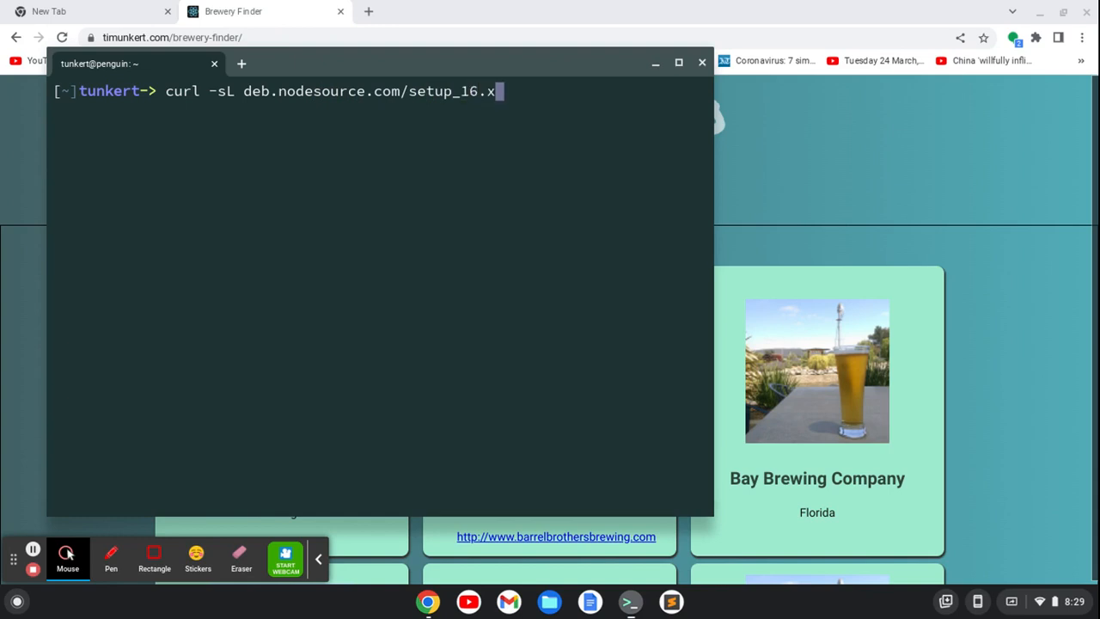
type("| sudo")
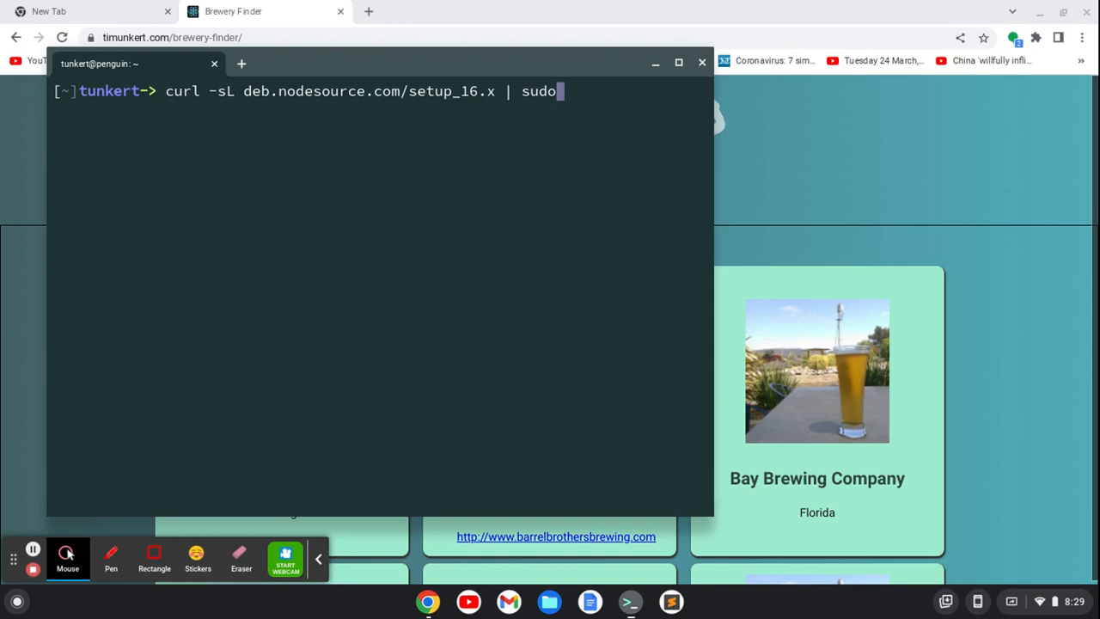
type("-")
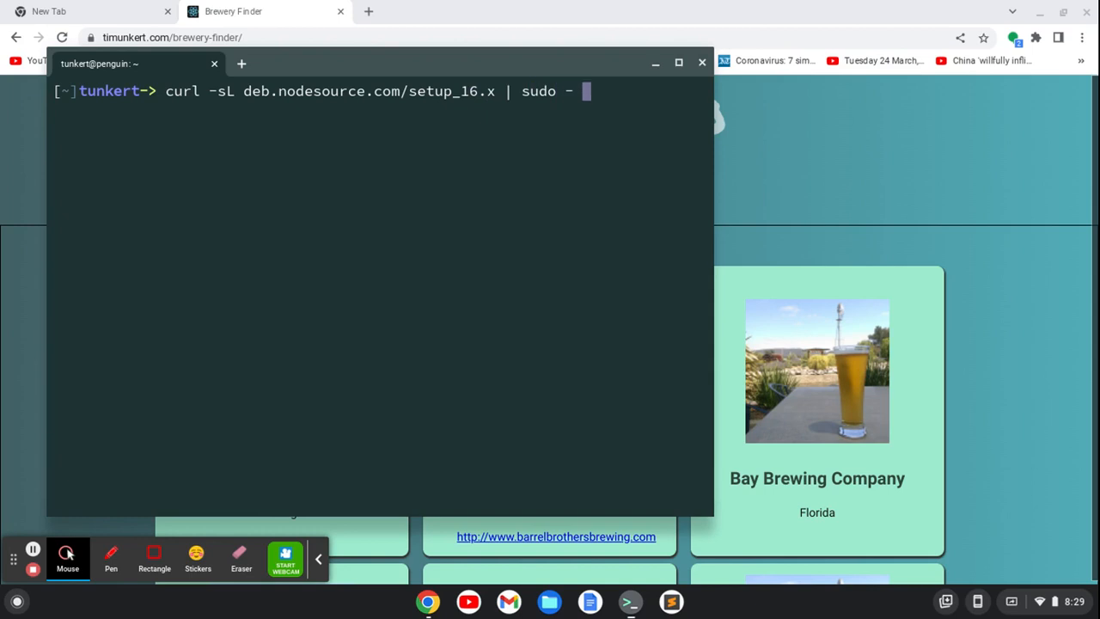
type("E")
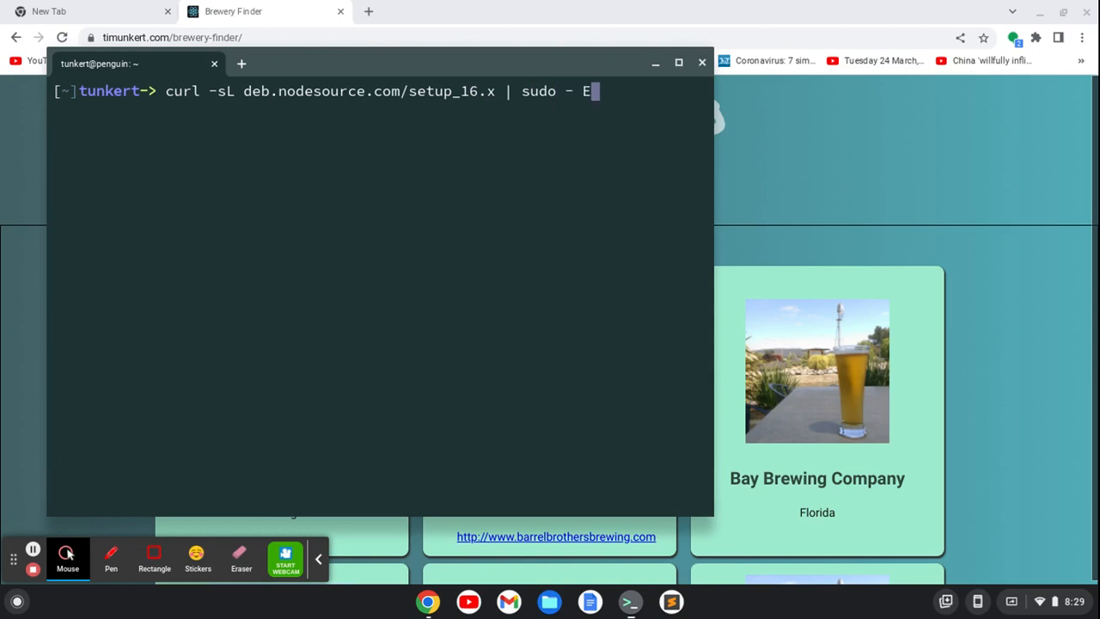
key("Backspace")
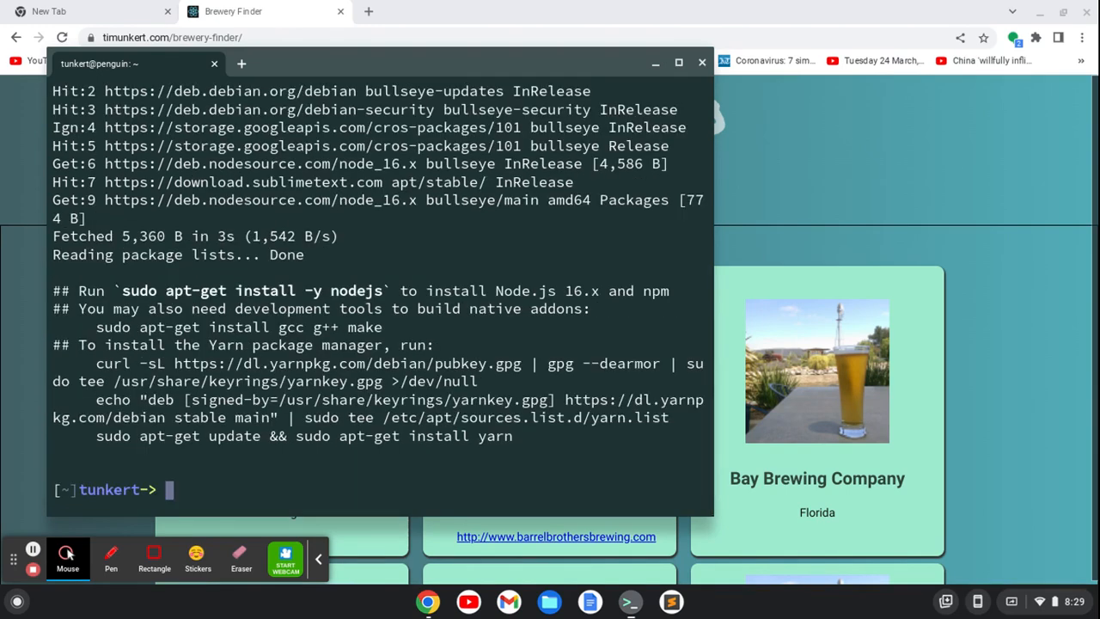
Install nodejs with sudo apt-get install -y, then check node -v (v16.15.0) and npm -v (8.5.5)
type("sudo a")
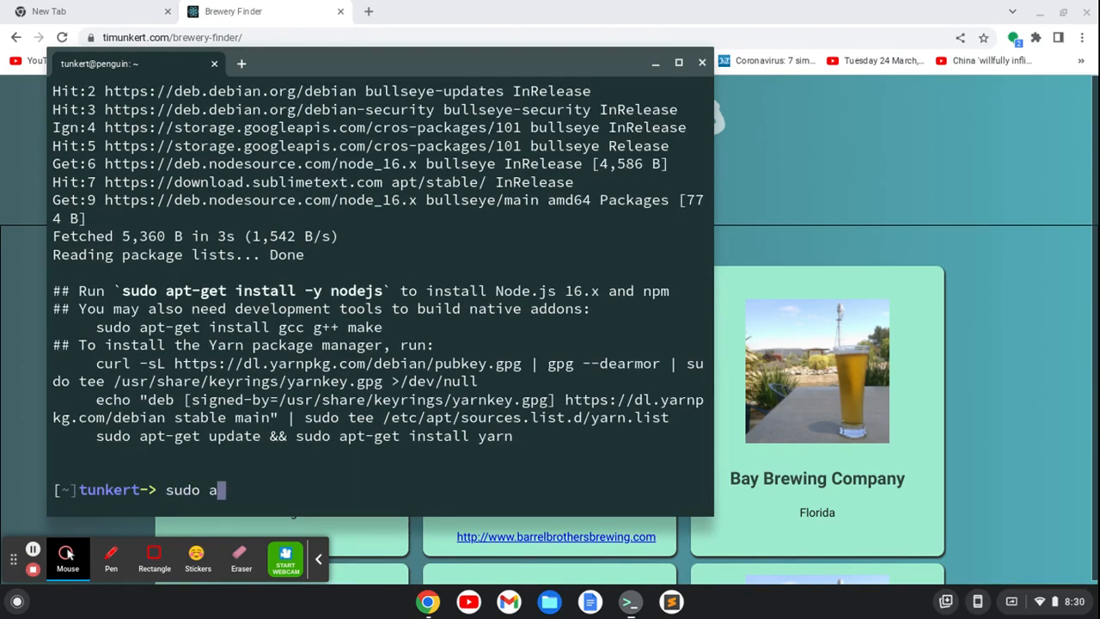
type("pt-get insta")
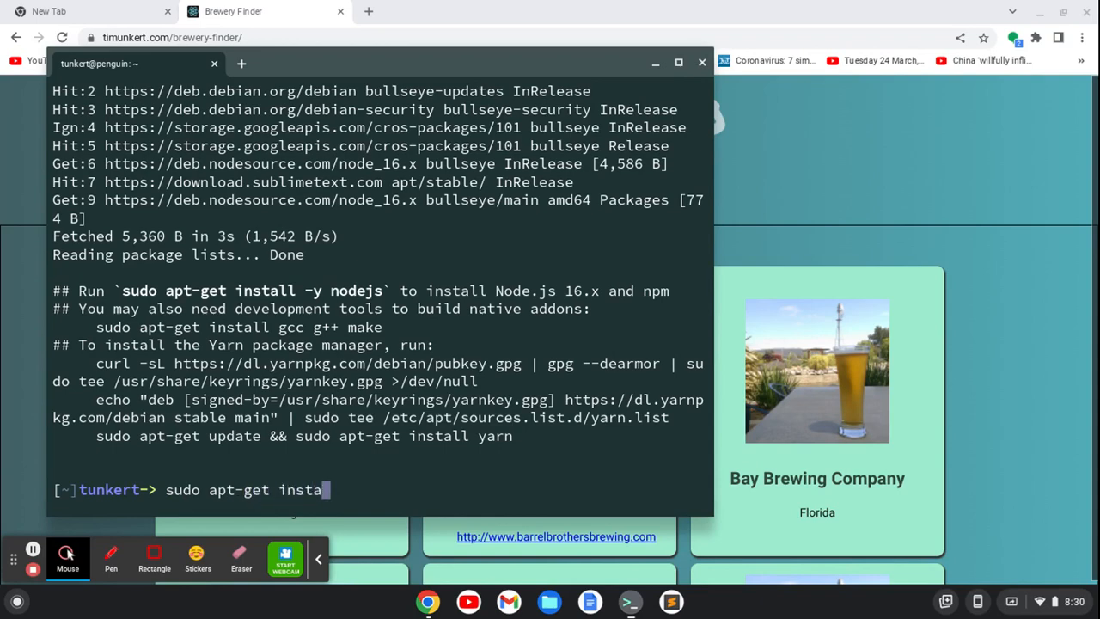
type("ll -y nodejs")
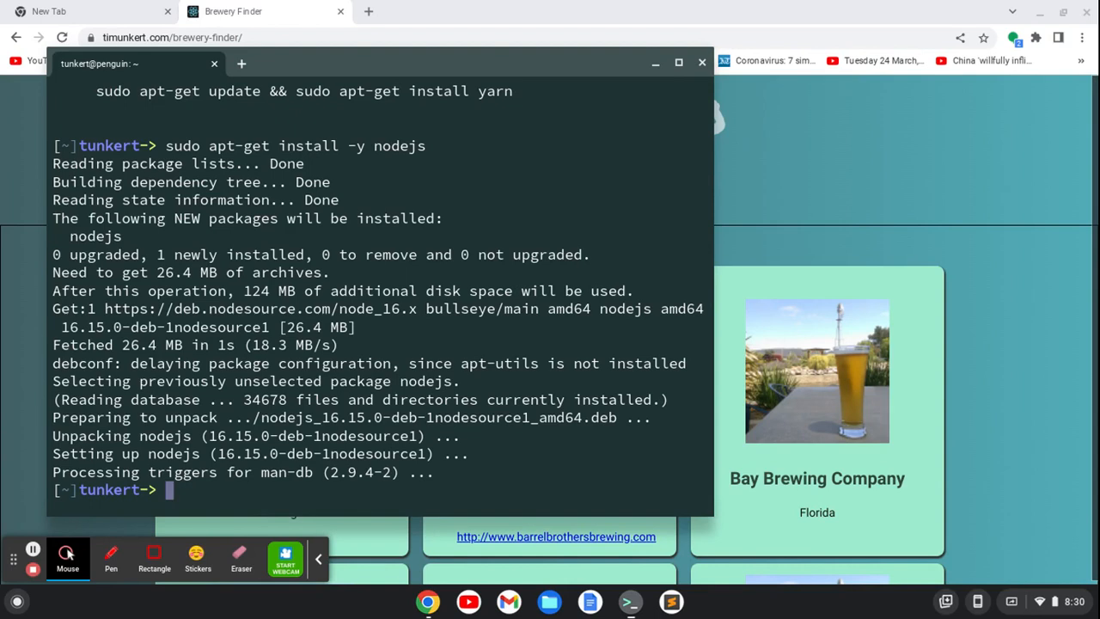
type("node -v")
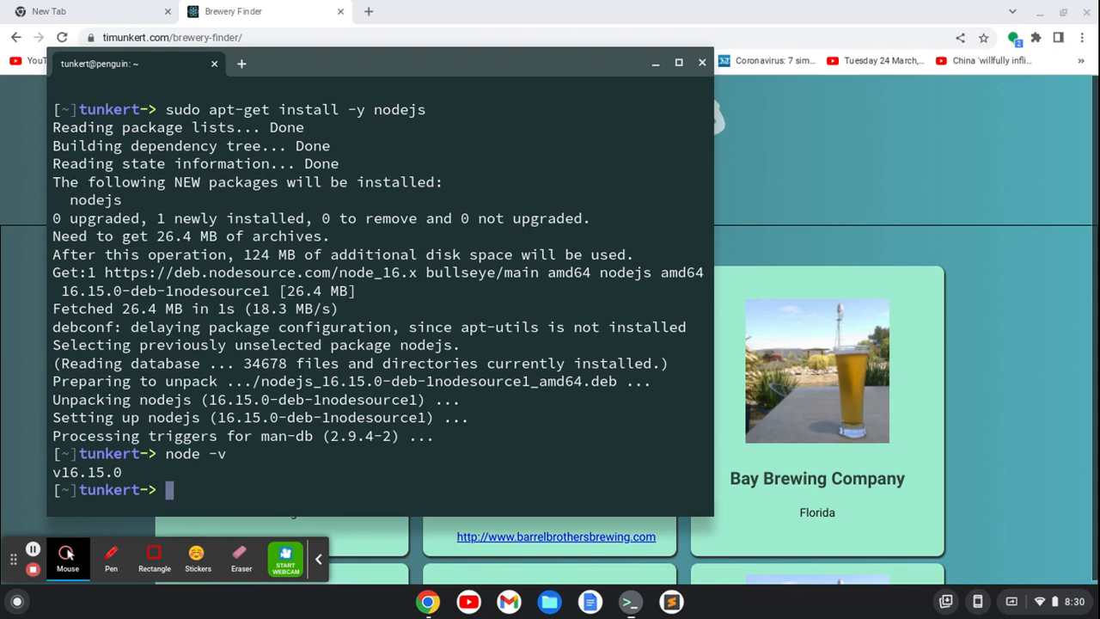
type("npm -v")
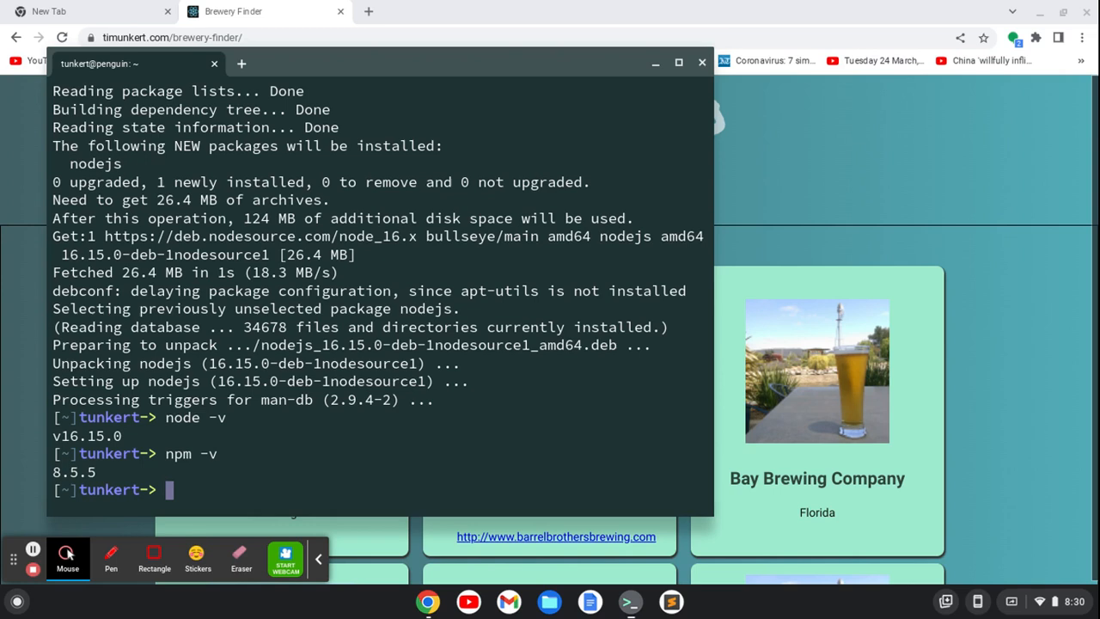
Run npx create-react-app brewery-finder and answer y to generate the project
type("np")
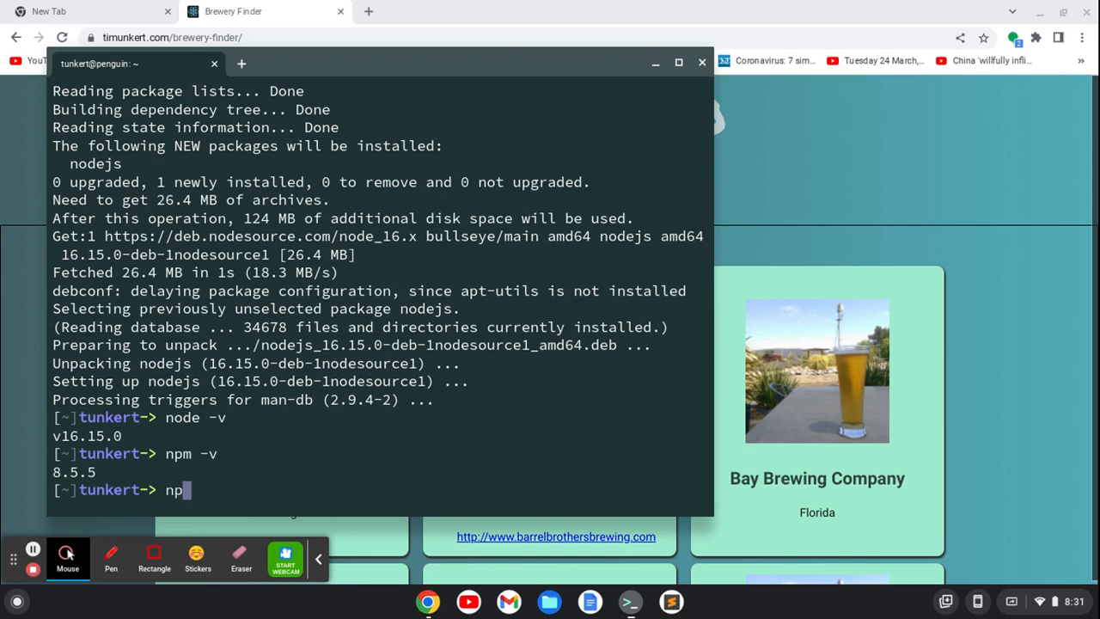
type("x")
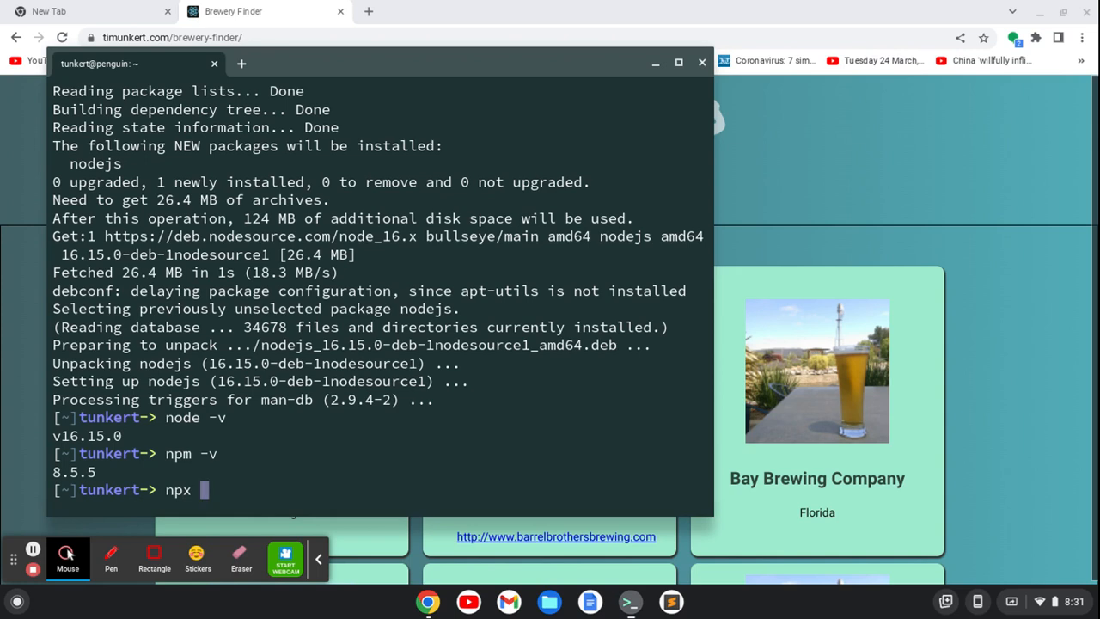
type("create-")
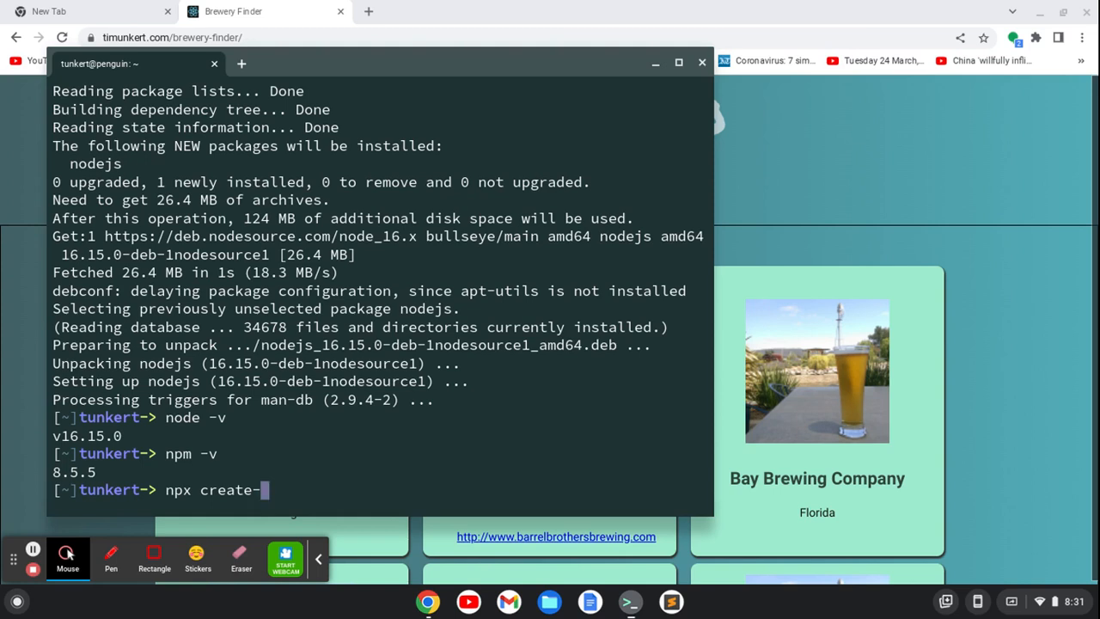
type("react app")
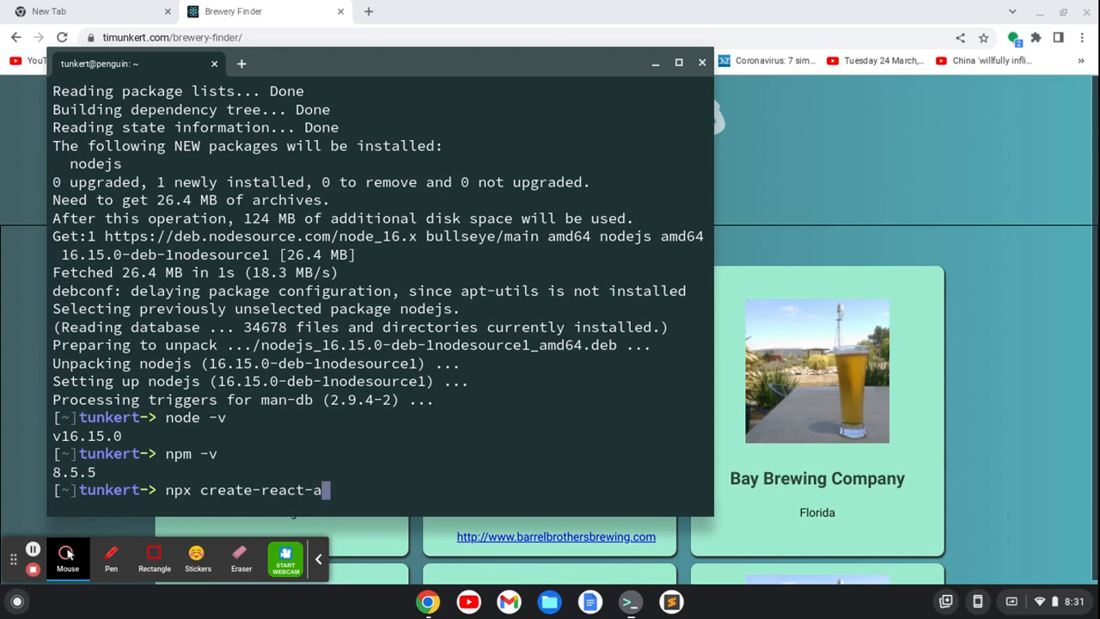
type("pp")
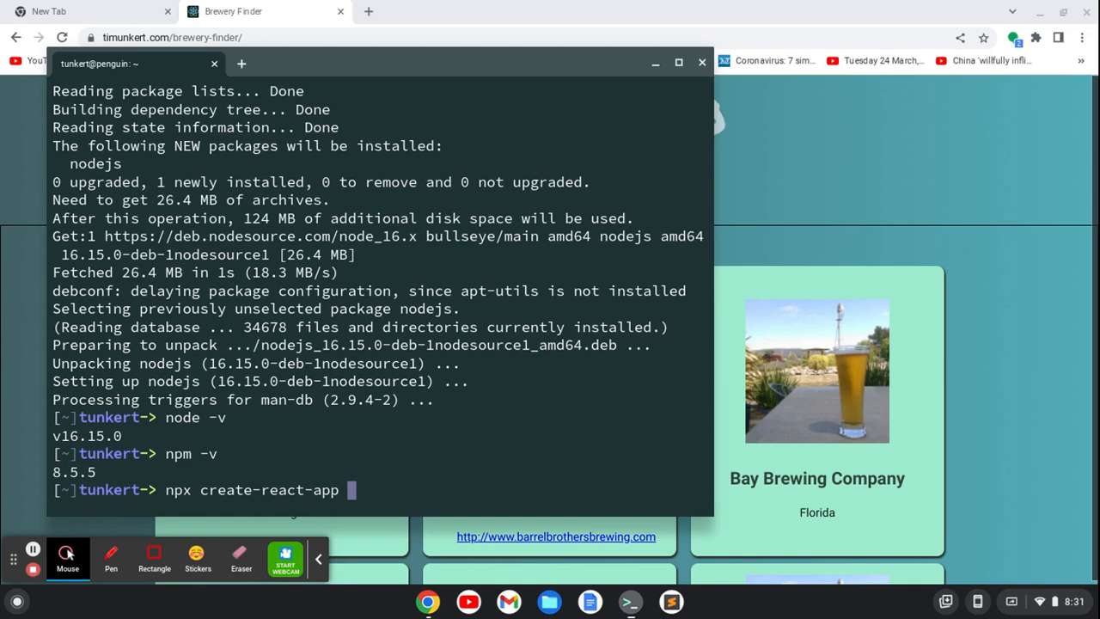
type("brewer")
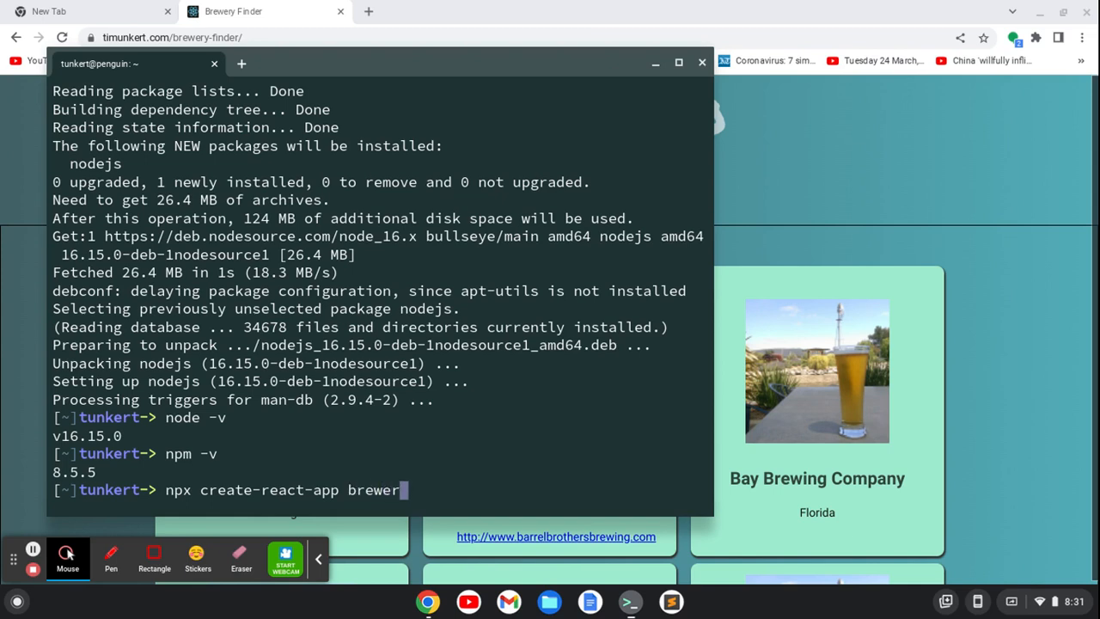
type("y-finder")
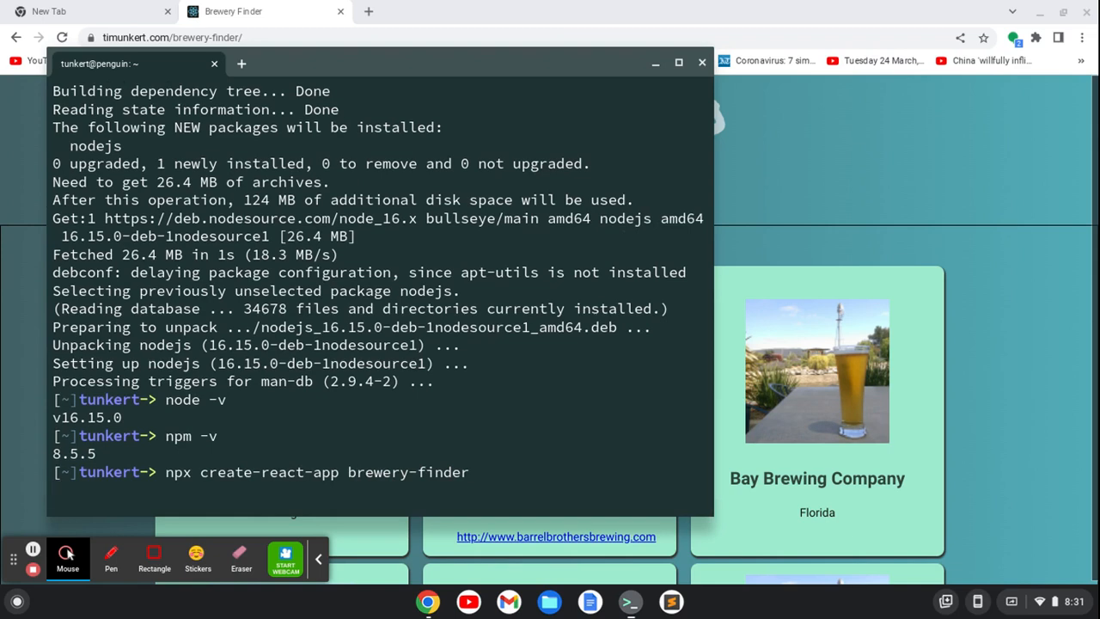
key("Return")
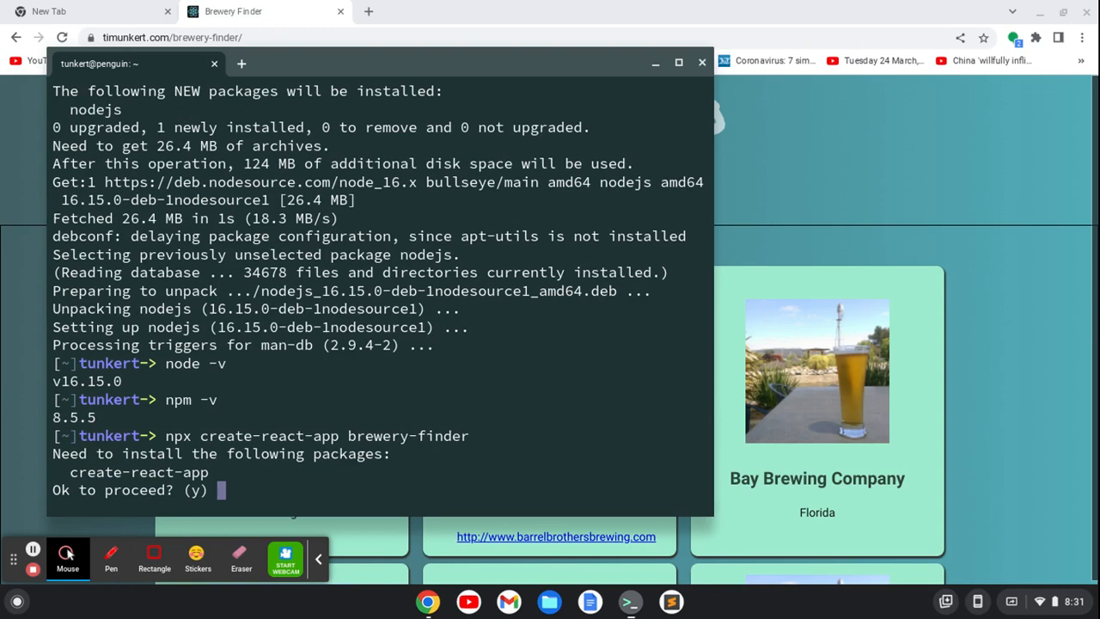
type("y")
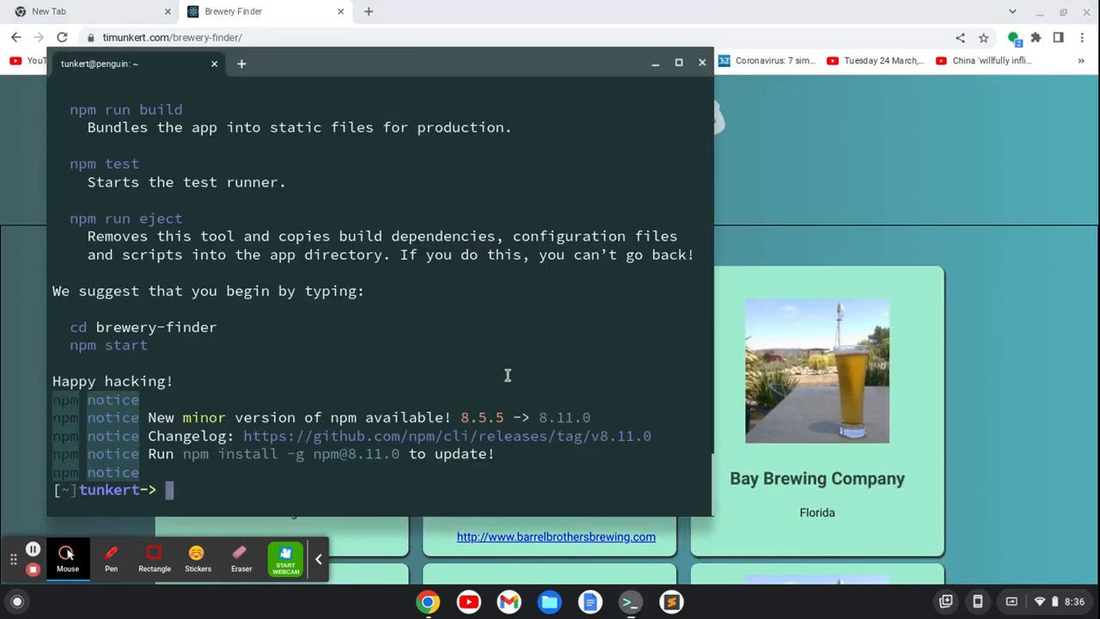
mouse_move(584, 374)
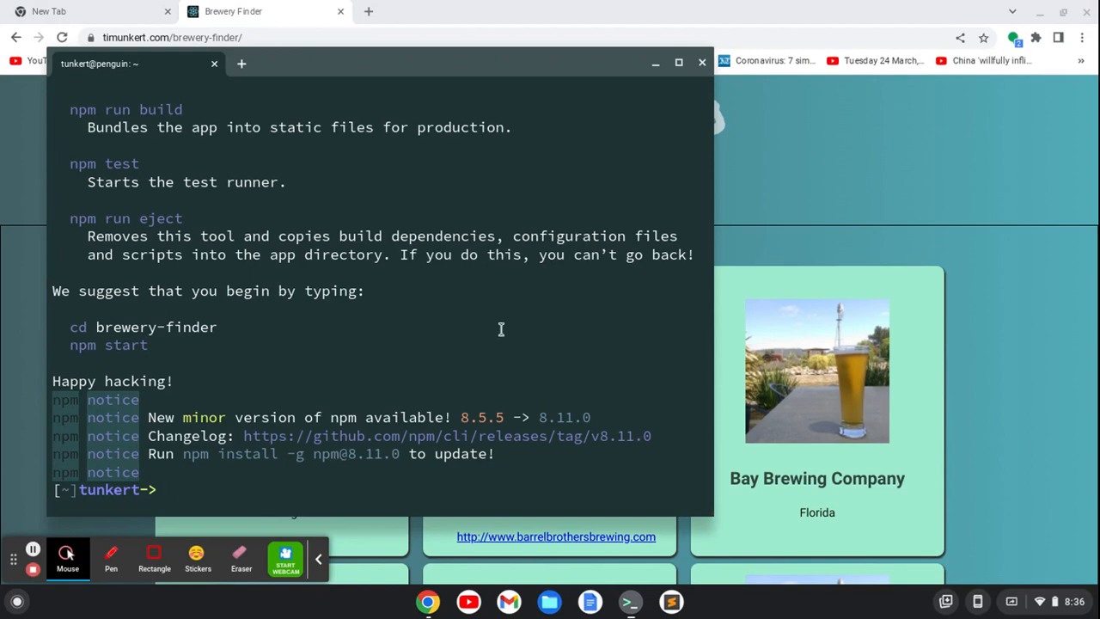
Change into brewery-finder/ and open the project in Sublime Text with subl
type("cd")
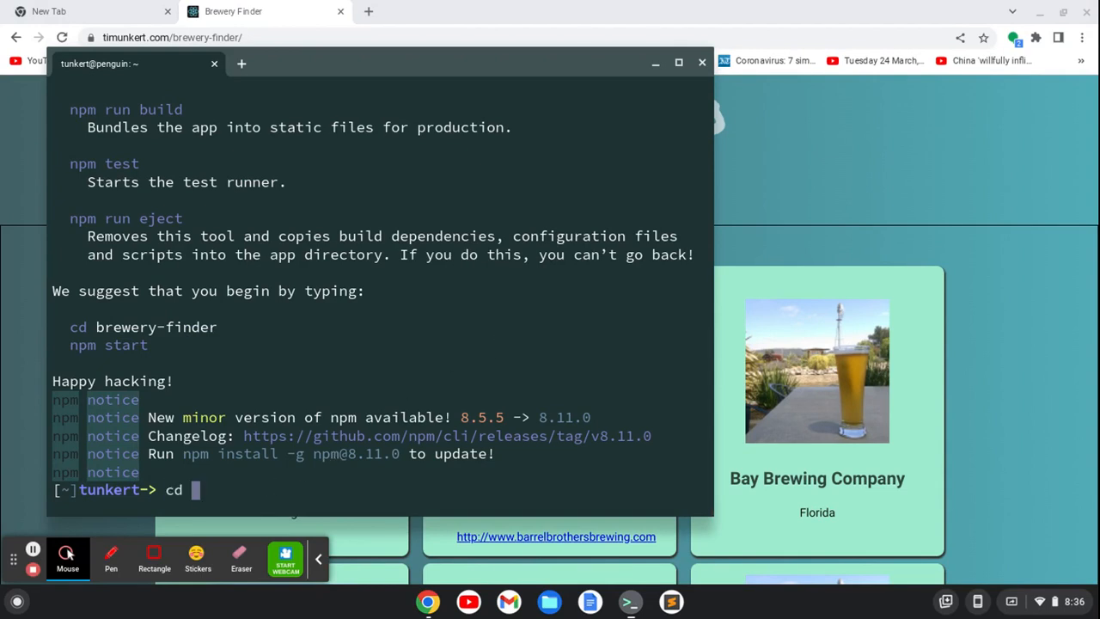
type("brewery-finder/")
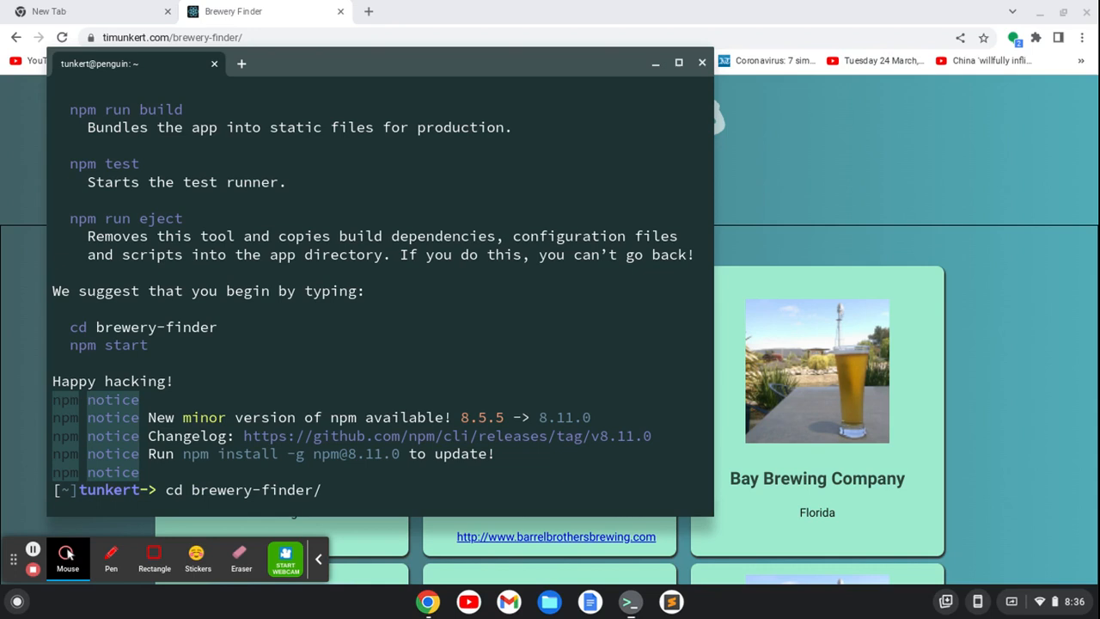
type("sub")
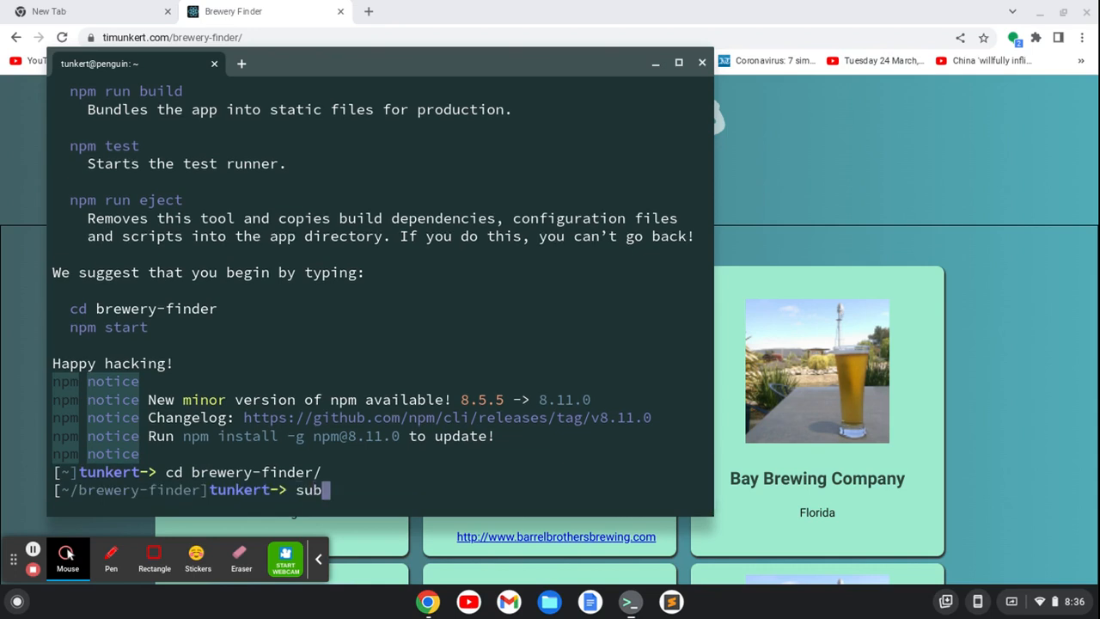
type("l .")
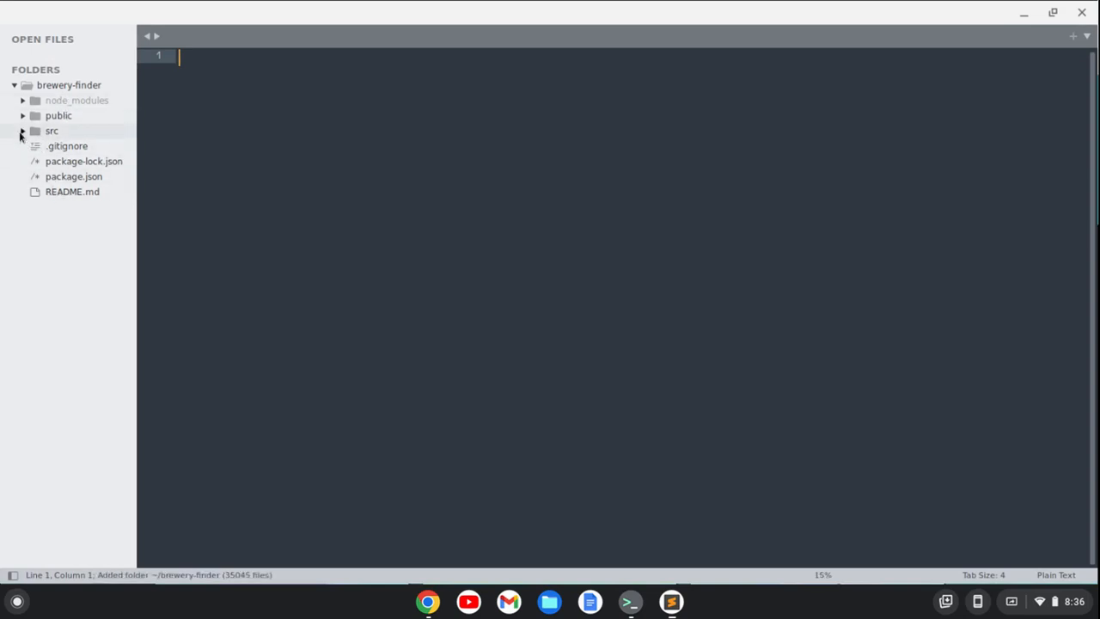
Expand the src folder in the sidebar and open App.js
left_click(22, 131)
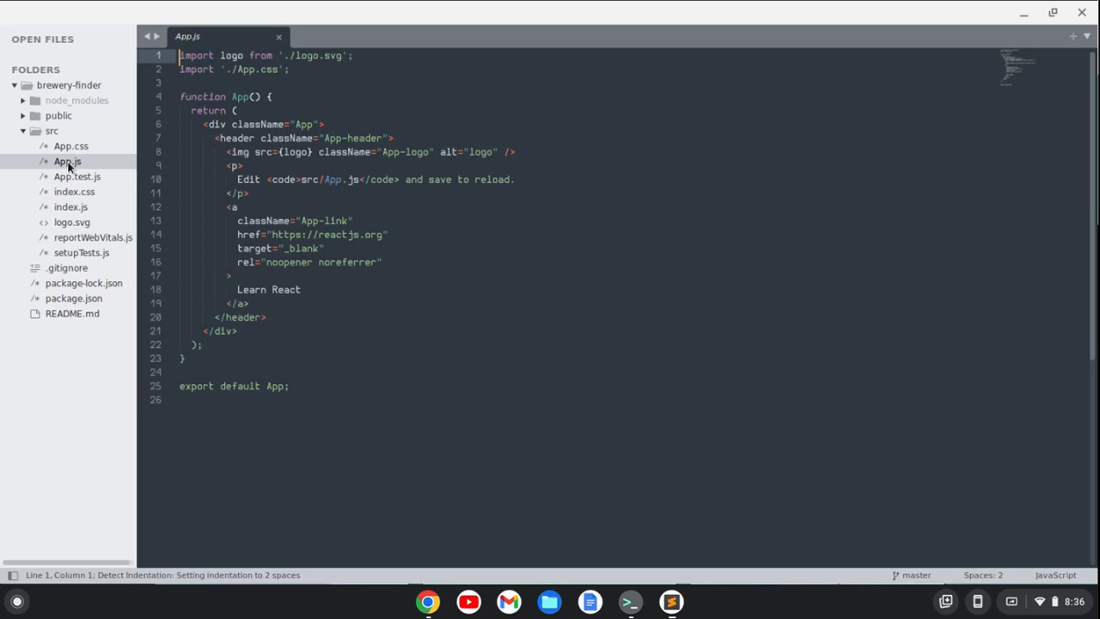
Replace the 'Learn React' link text on line 18 with 'Tim was here!' and save App.js
left_click(302, 289)
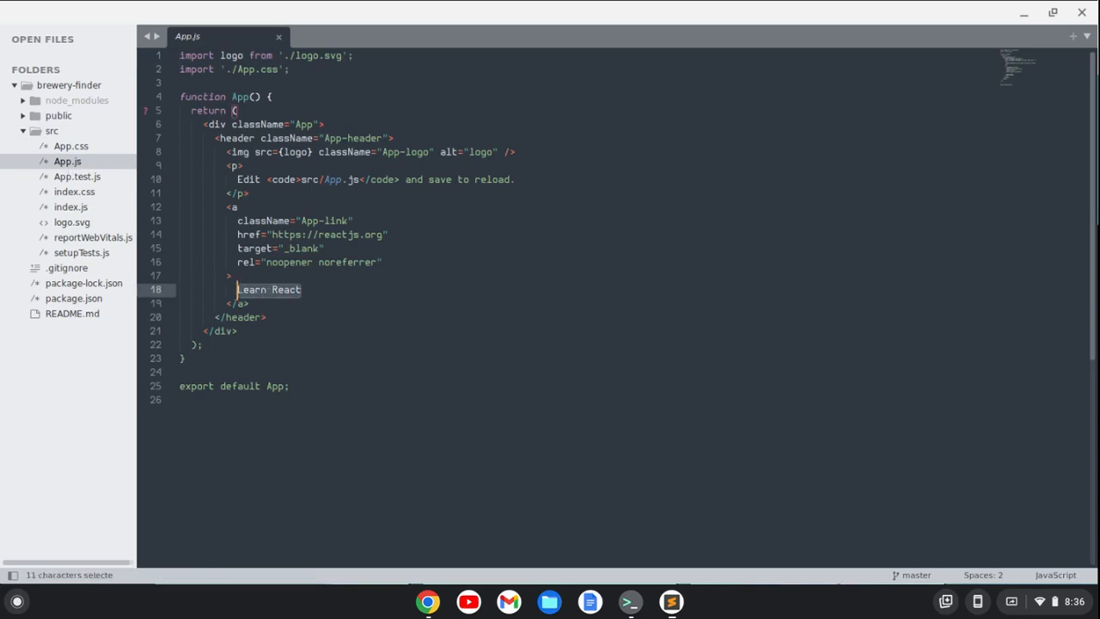
type("T")
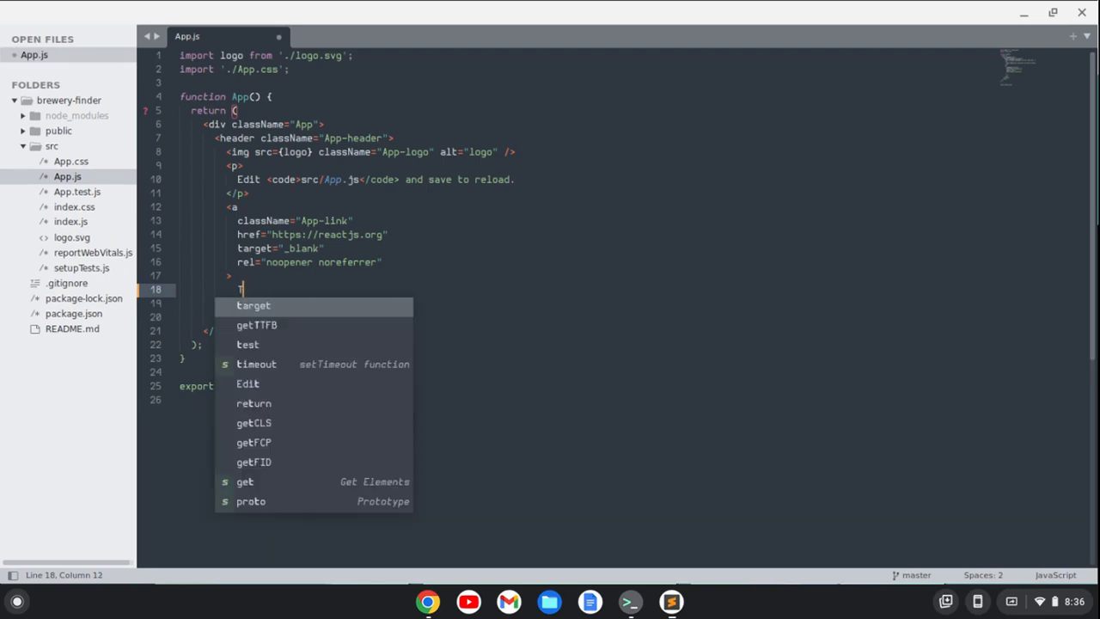
type("Tim was here!")
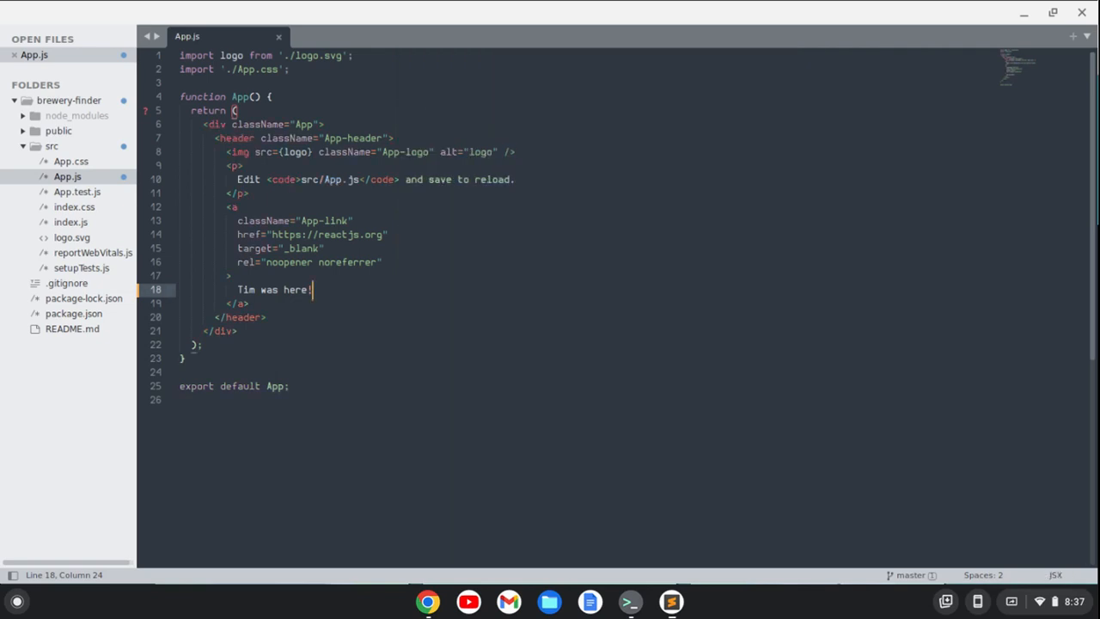
mouse_move(550, 284)
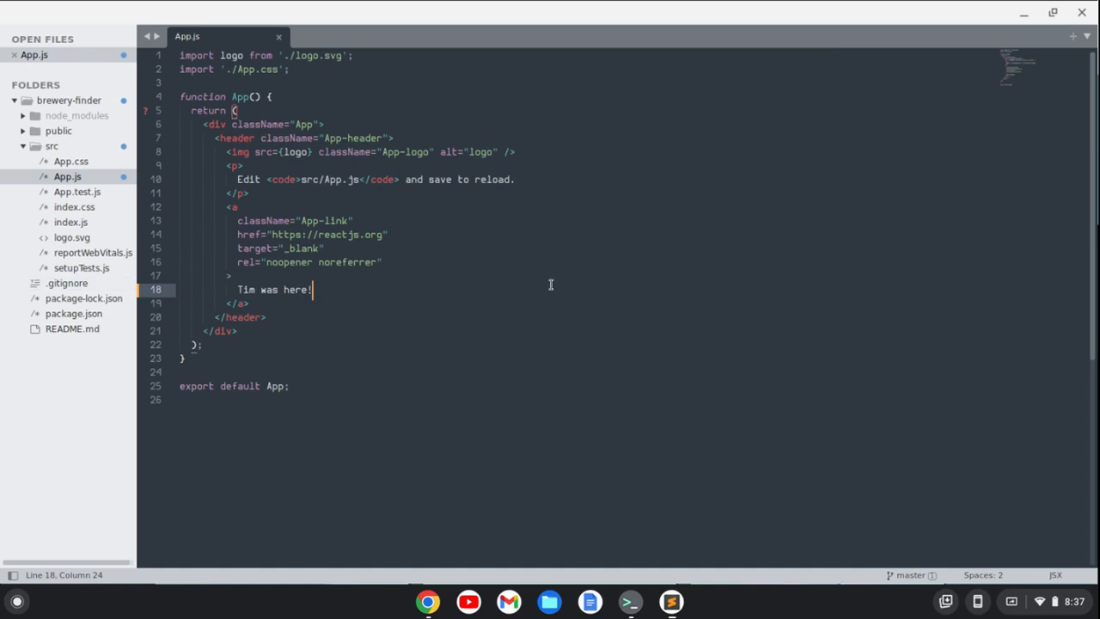
key("ctrl+s")
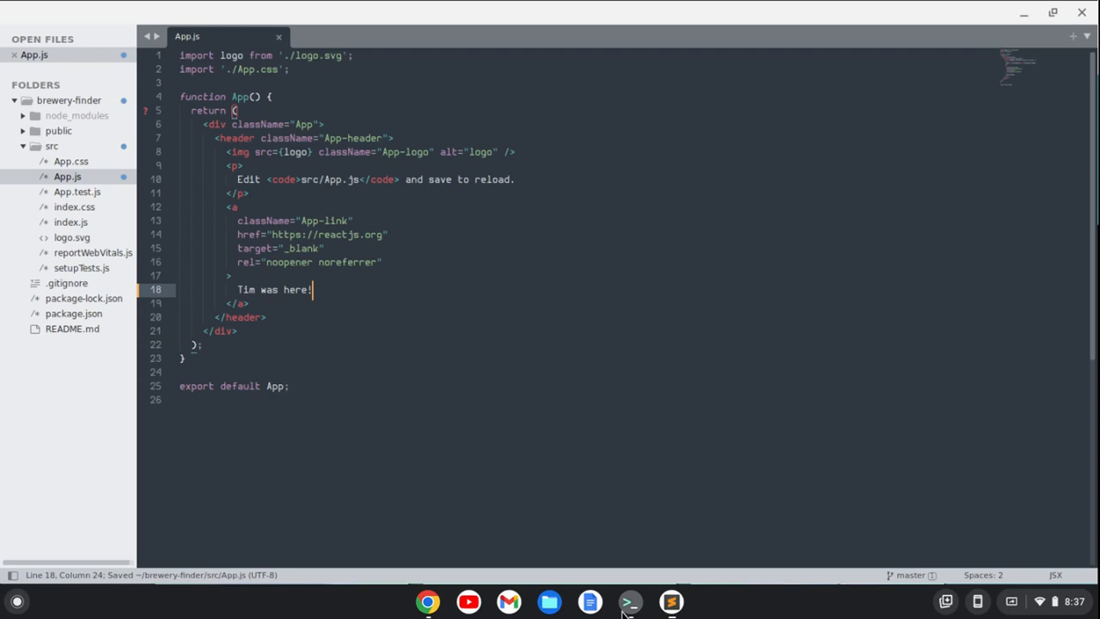
Run npm run start in the Terminal so the app serves on localhost:3000
left_click(629, 601)
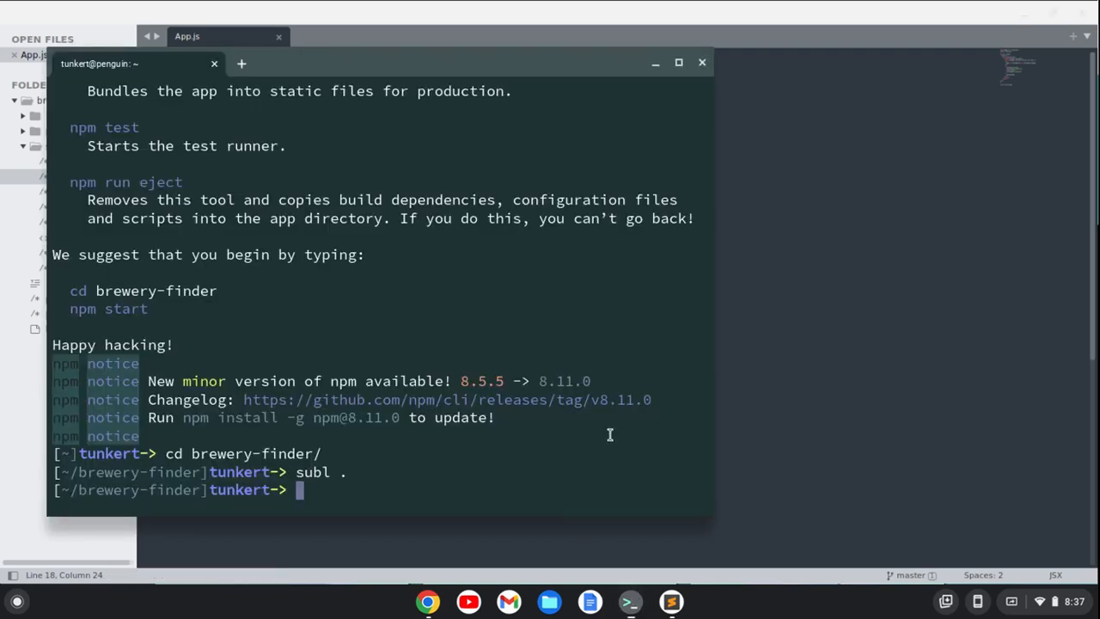
type("npm")
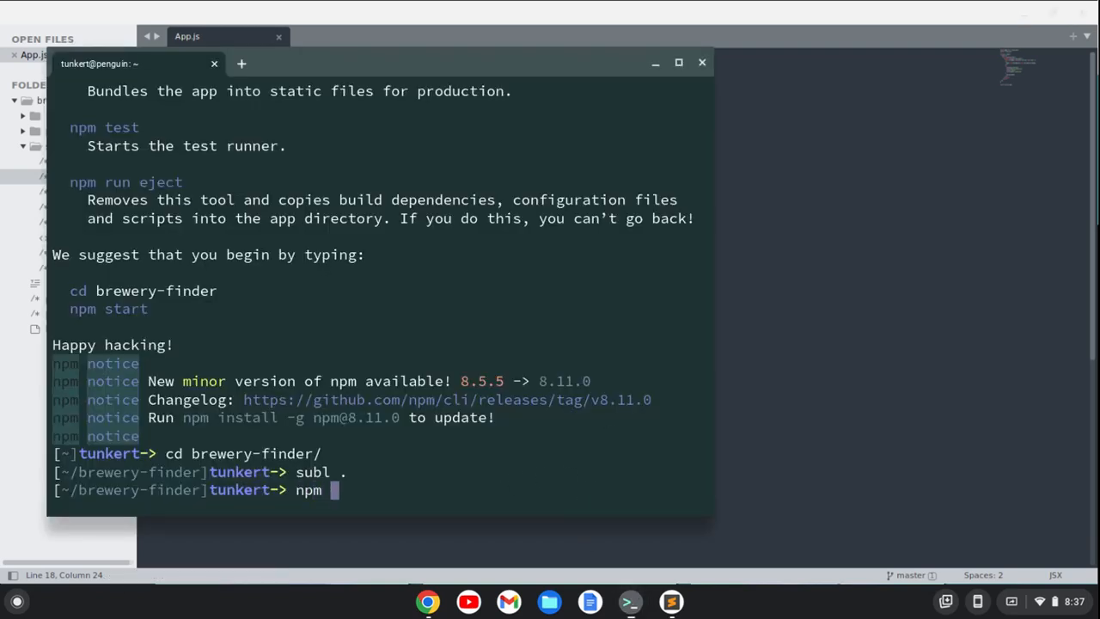
type("run start")
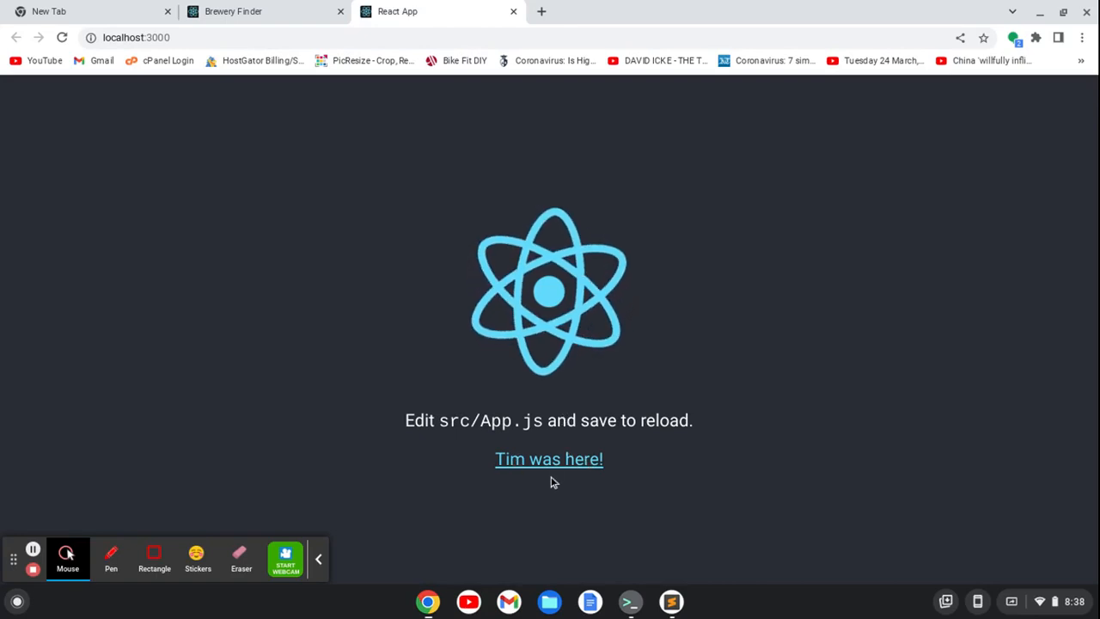
left_click(671, 601)
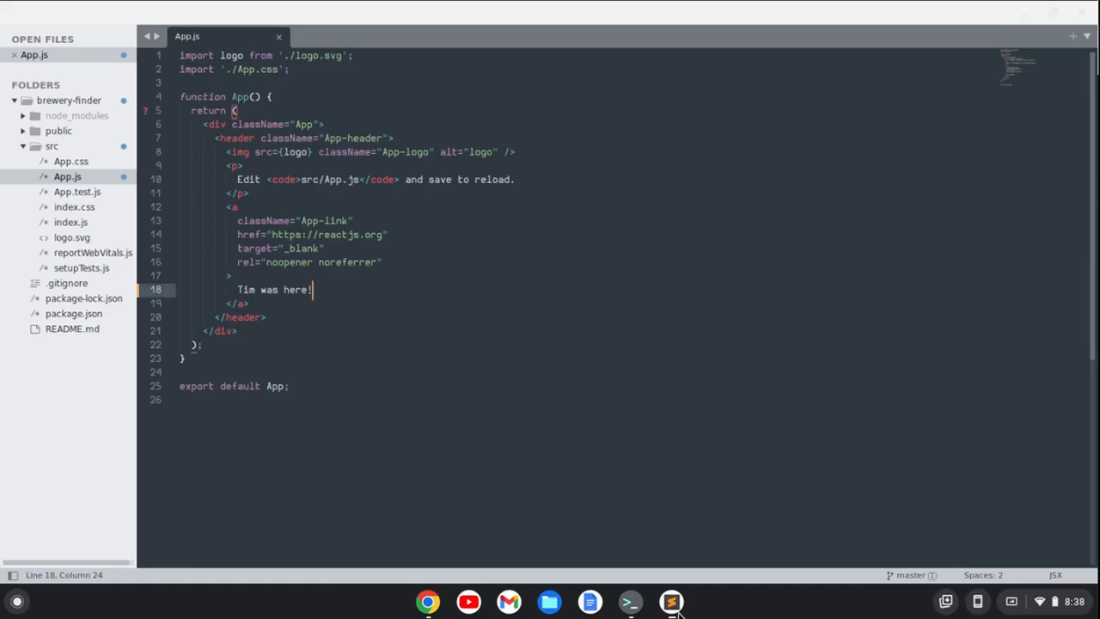
Extend the link text to 'Tim was here! No really!', save App.js, and switch to Chrome to check
type("n")
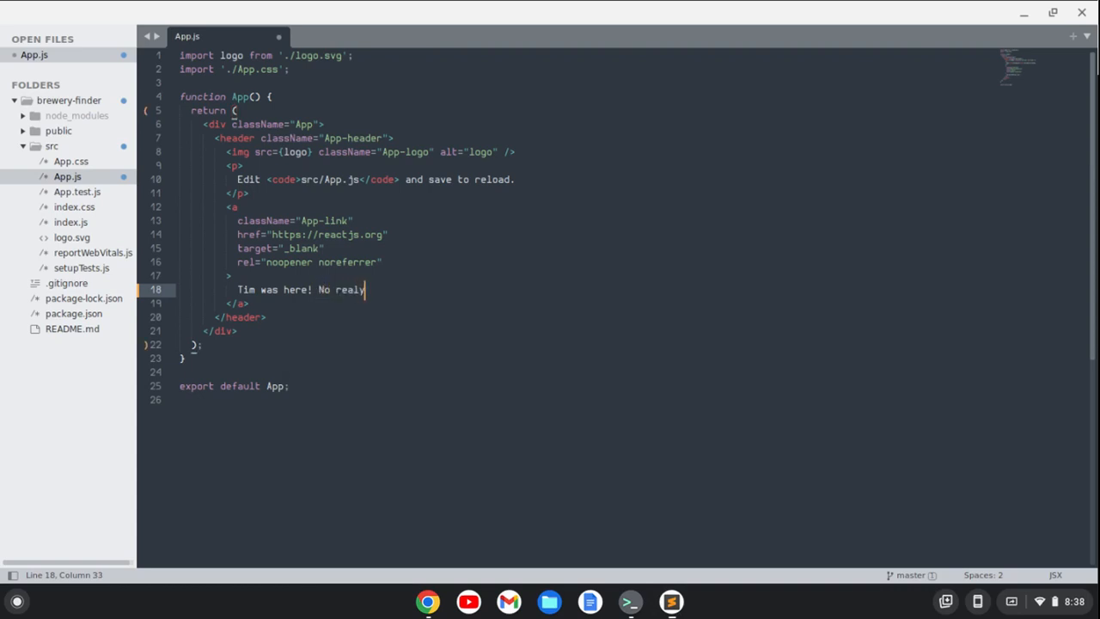
type("ly!")
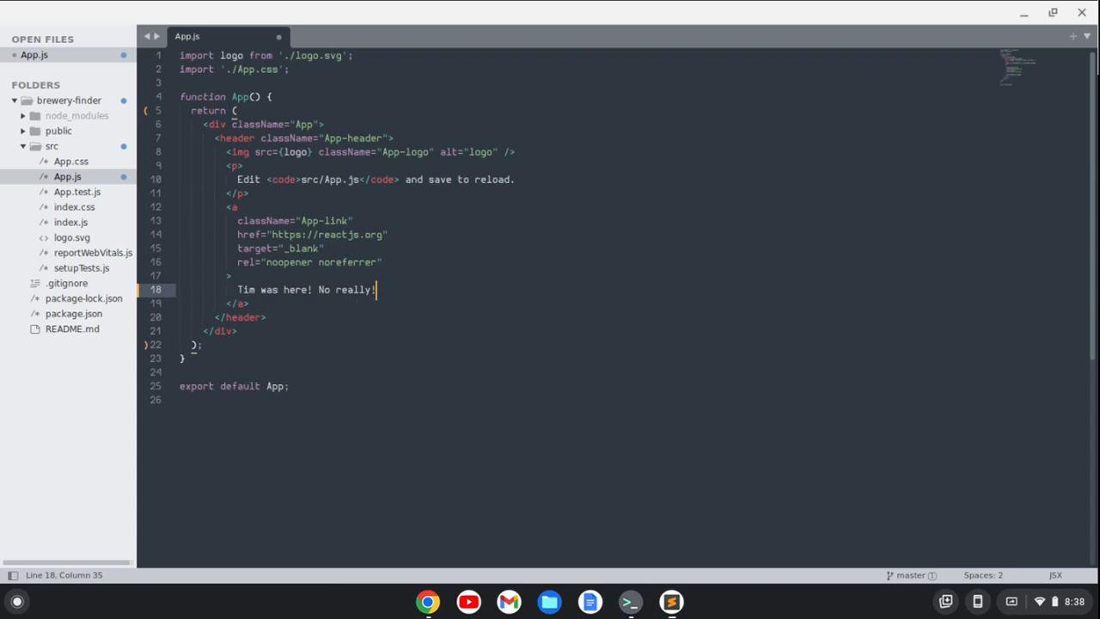
key("ctrl+s")
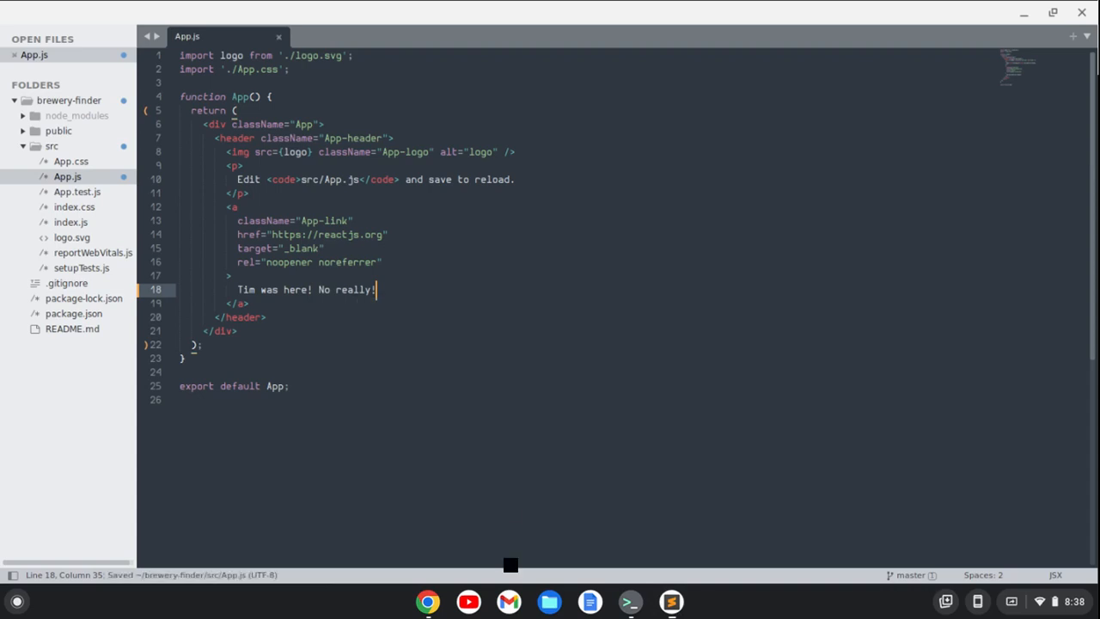
left_click(427, 601)
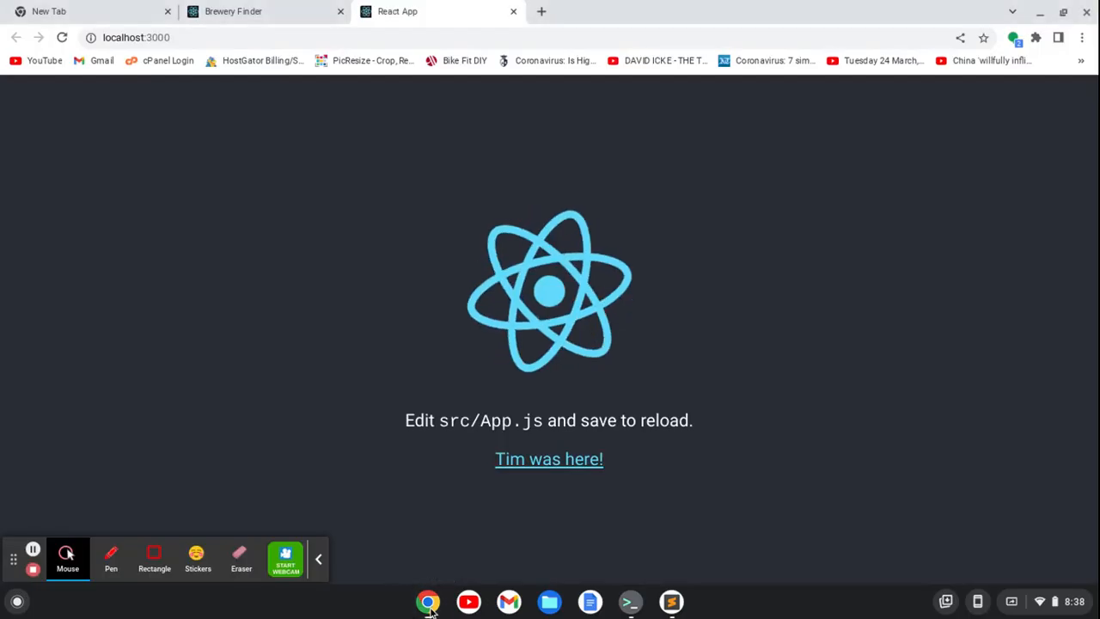